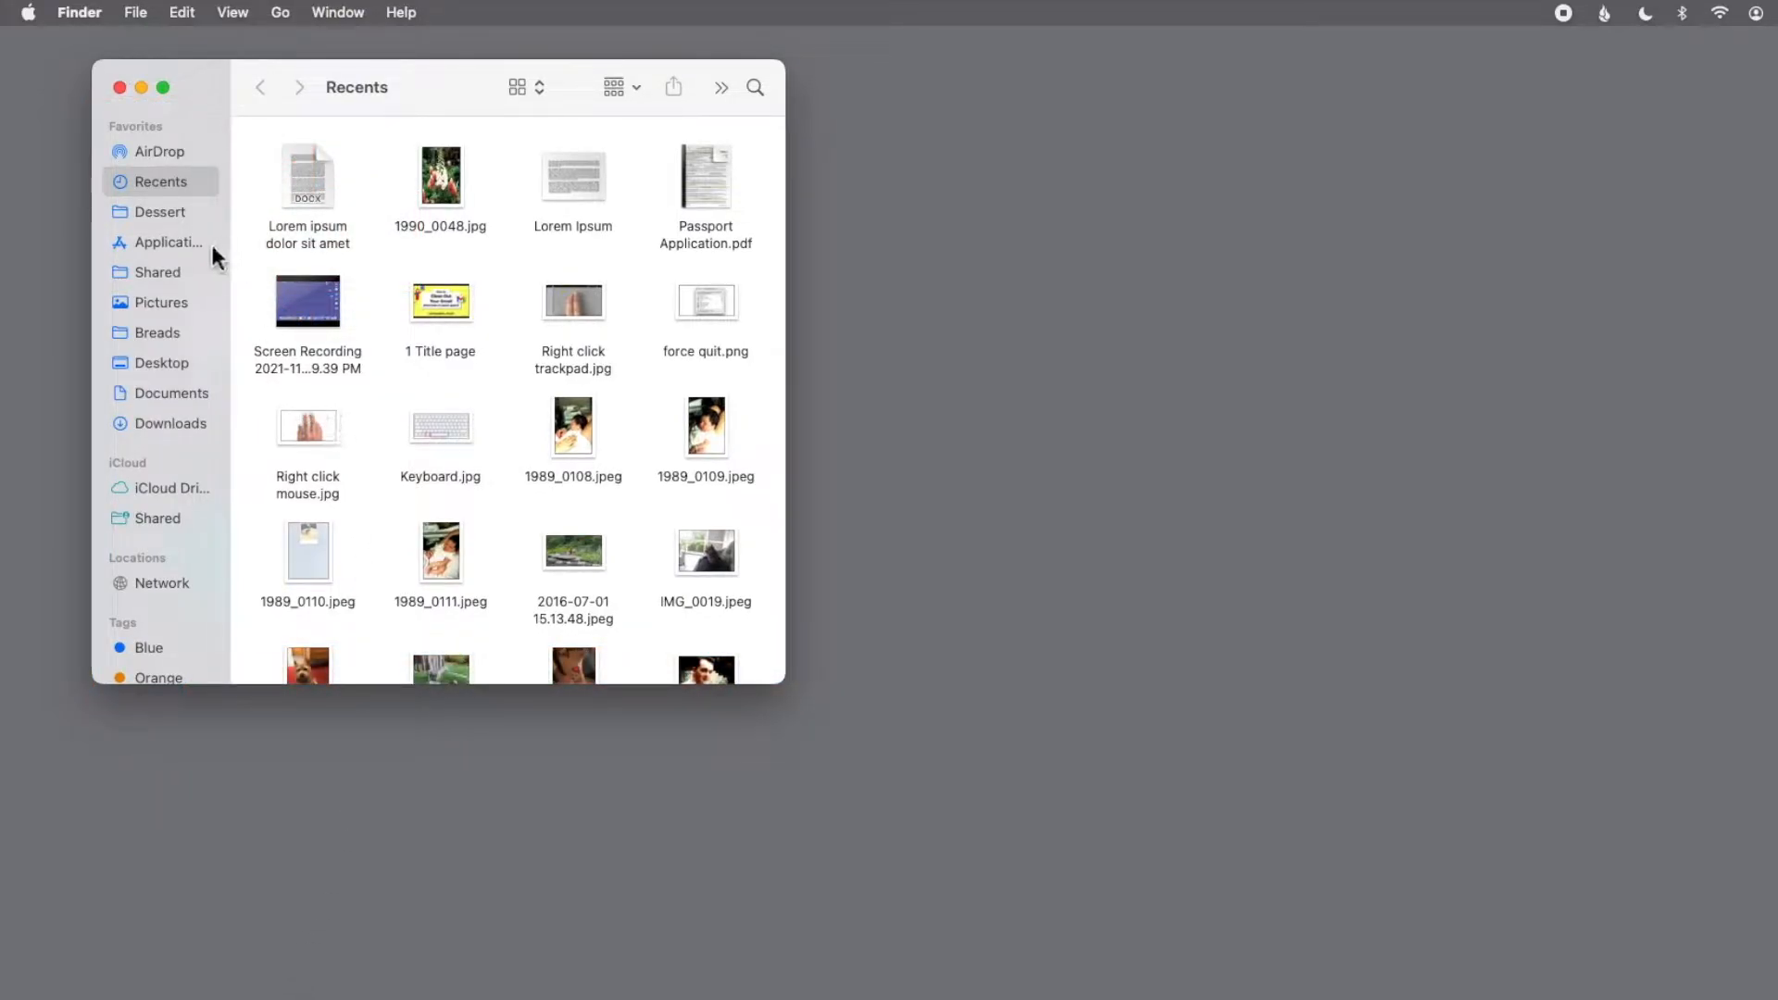
Show the Applications folder from the Finder sidebar, then via Go > Applications
click(168, 242)
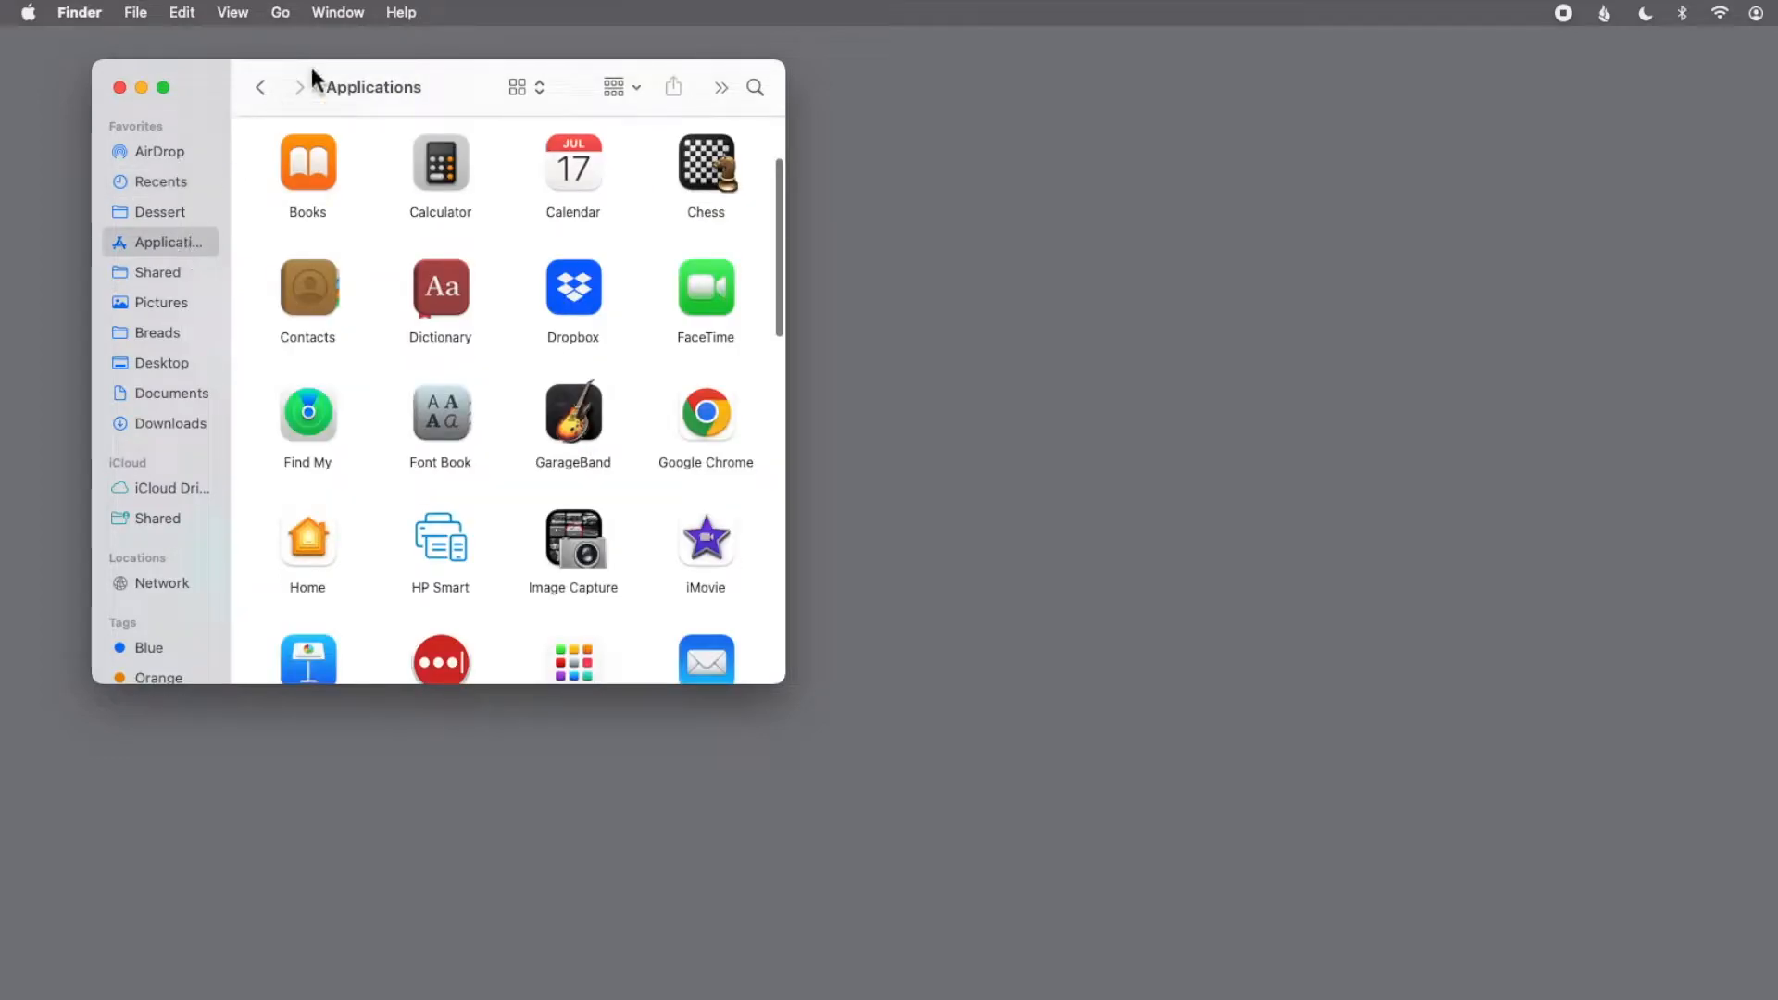
click(279, 13)
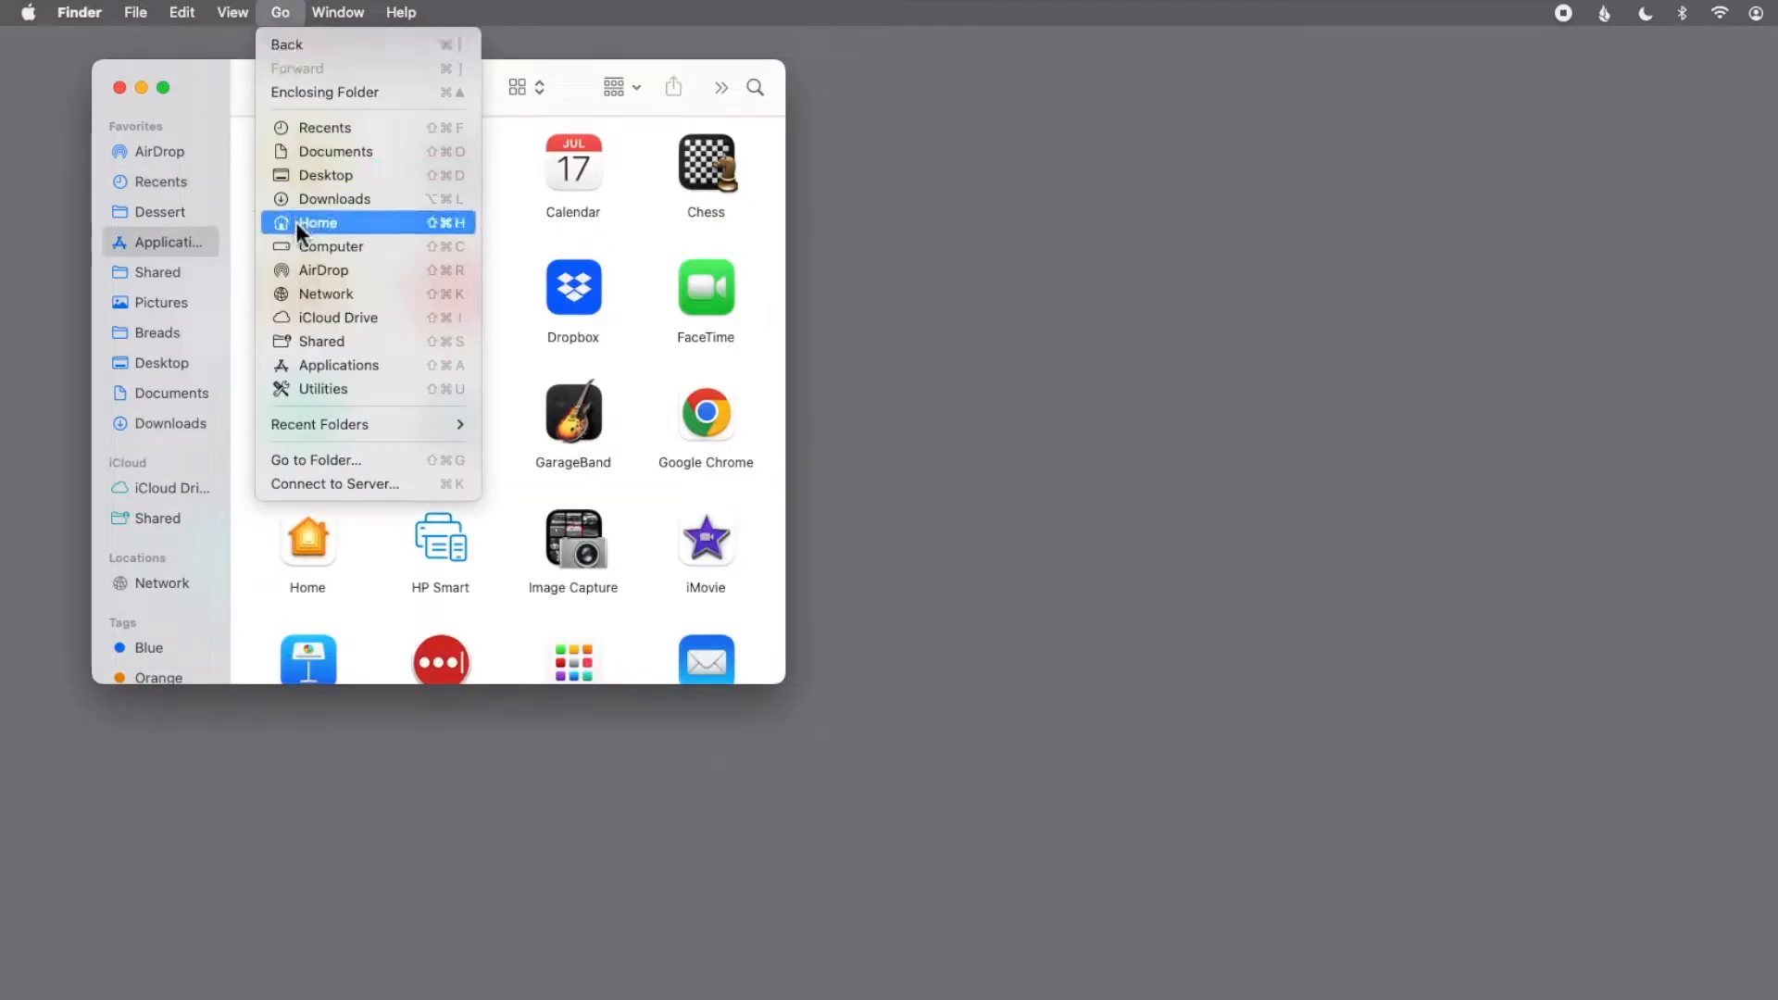
mouse_move(338, 365)
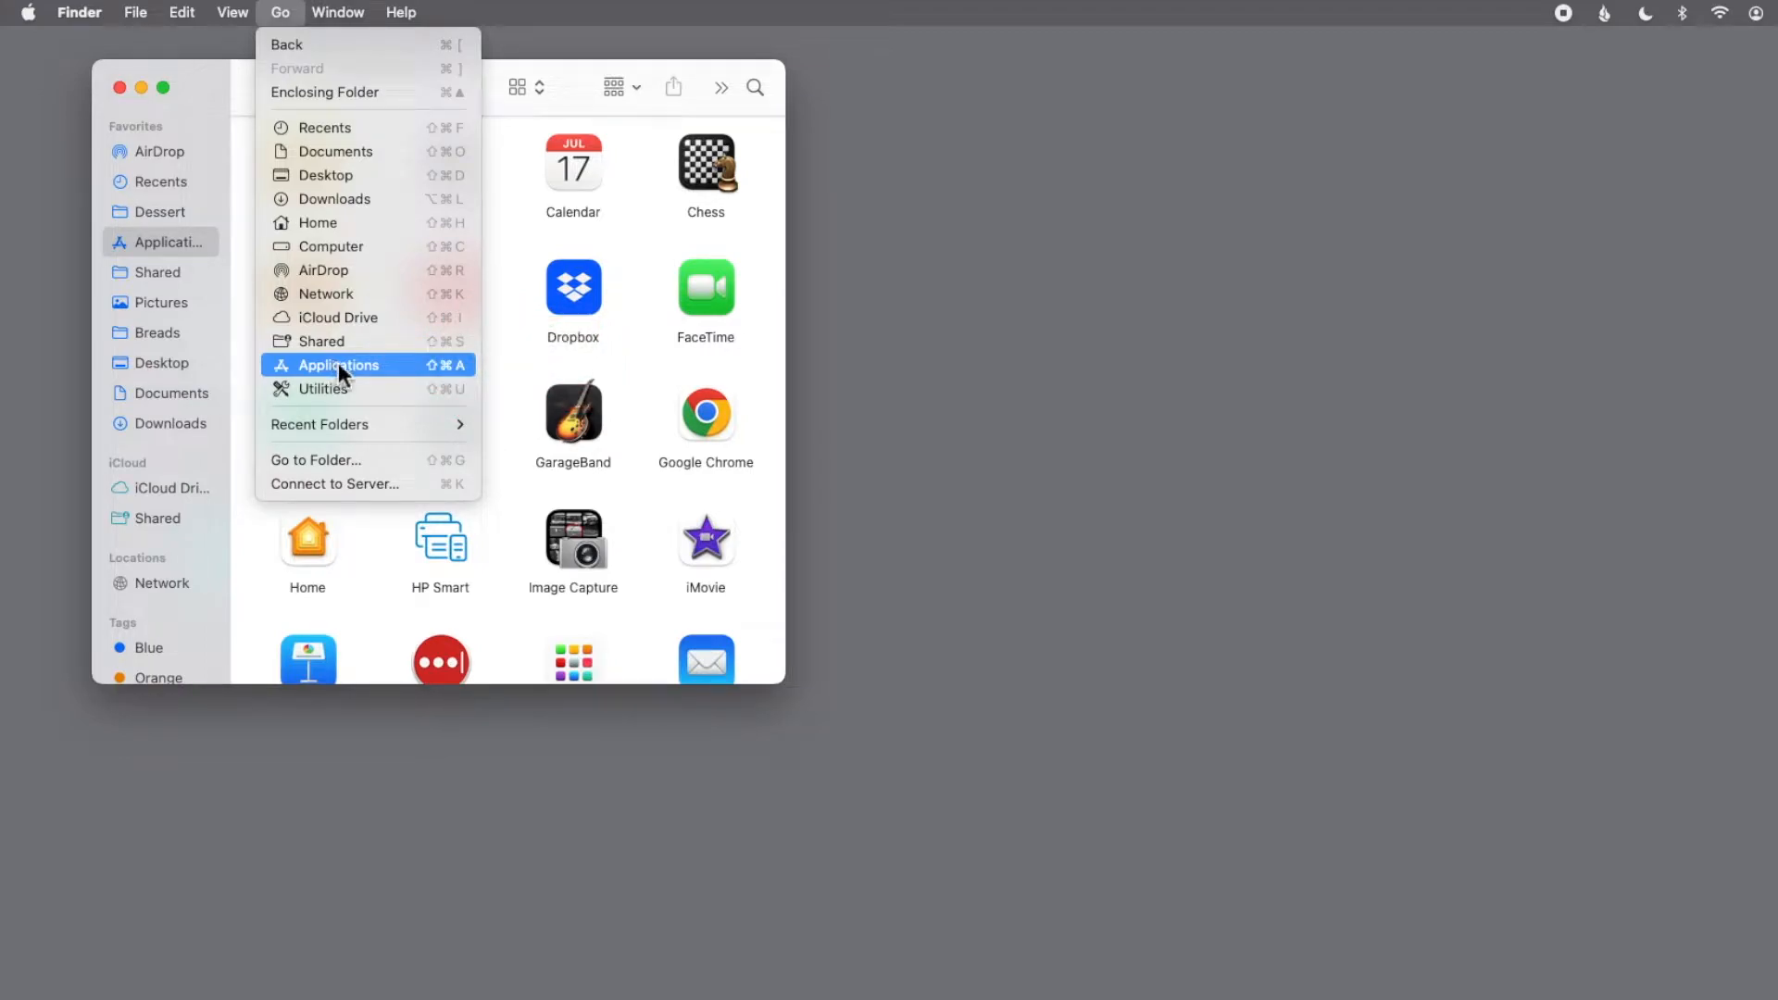
click(339, 364)
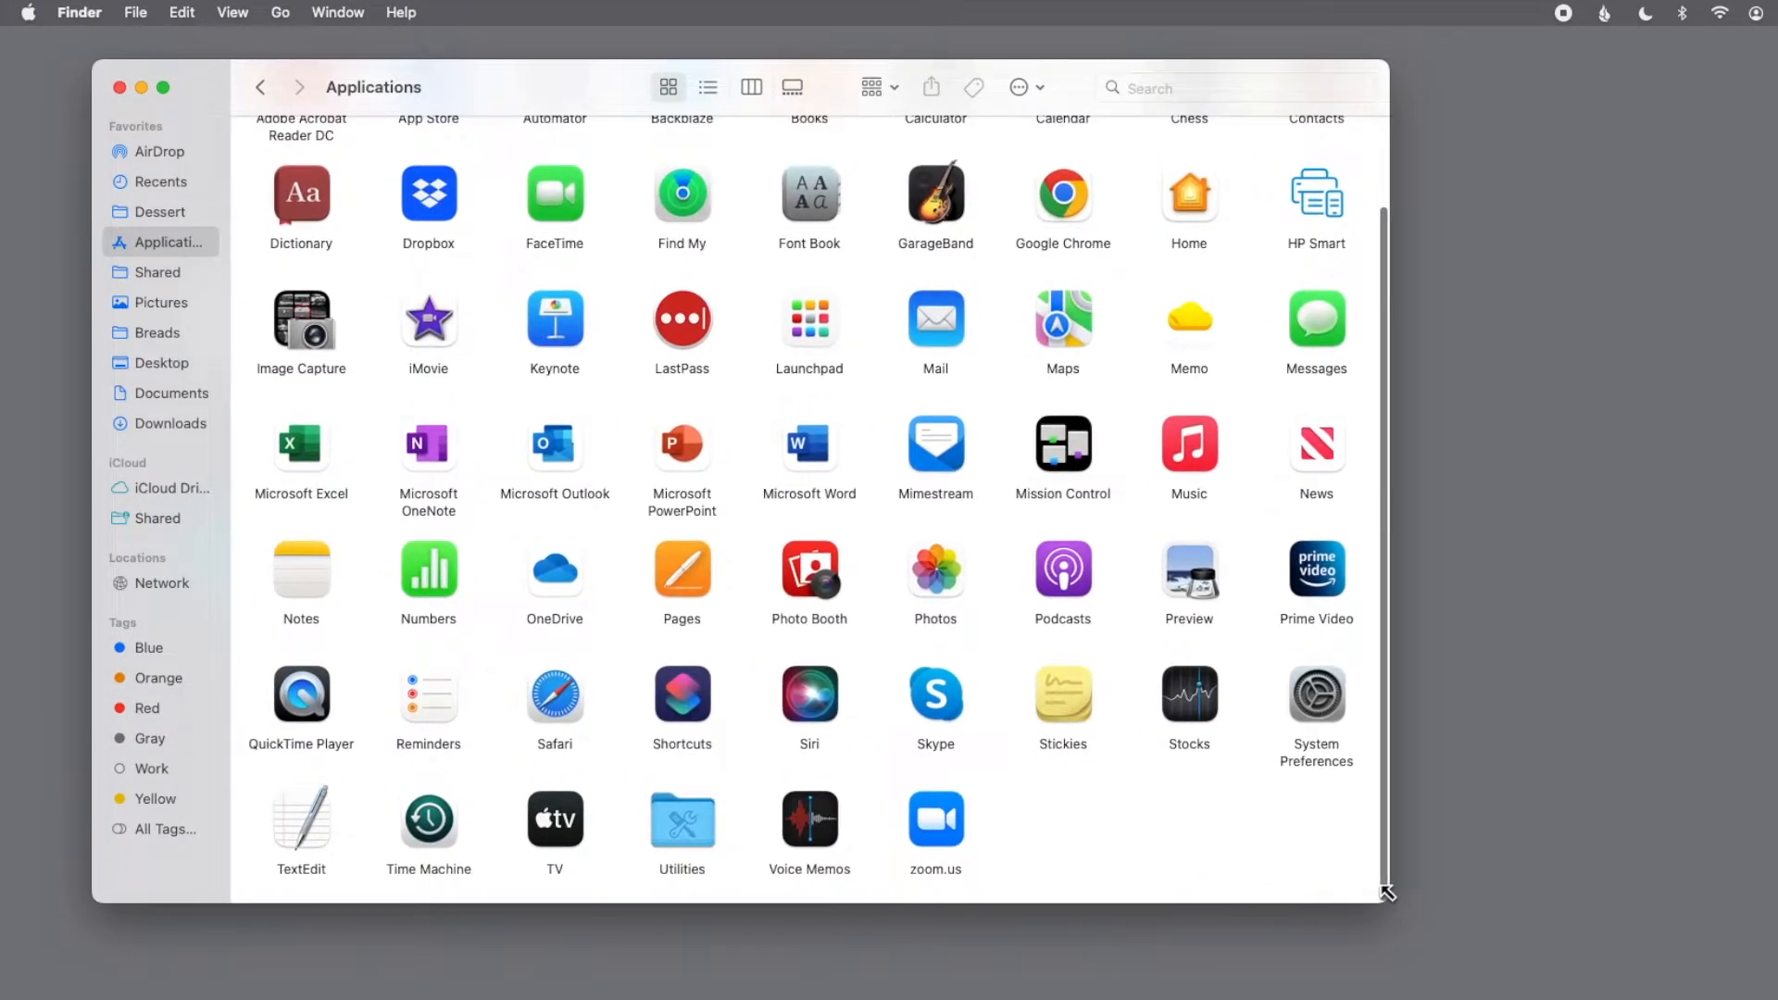
Switch the Applications window to Gallery view, then back to Icon view
scroll(up, 3)
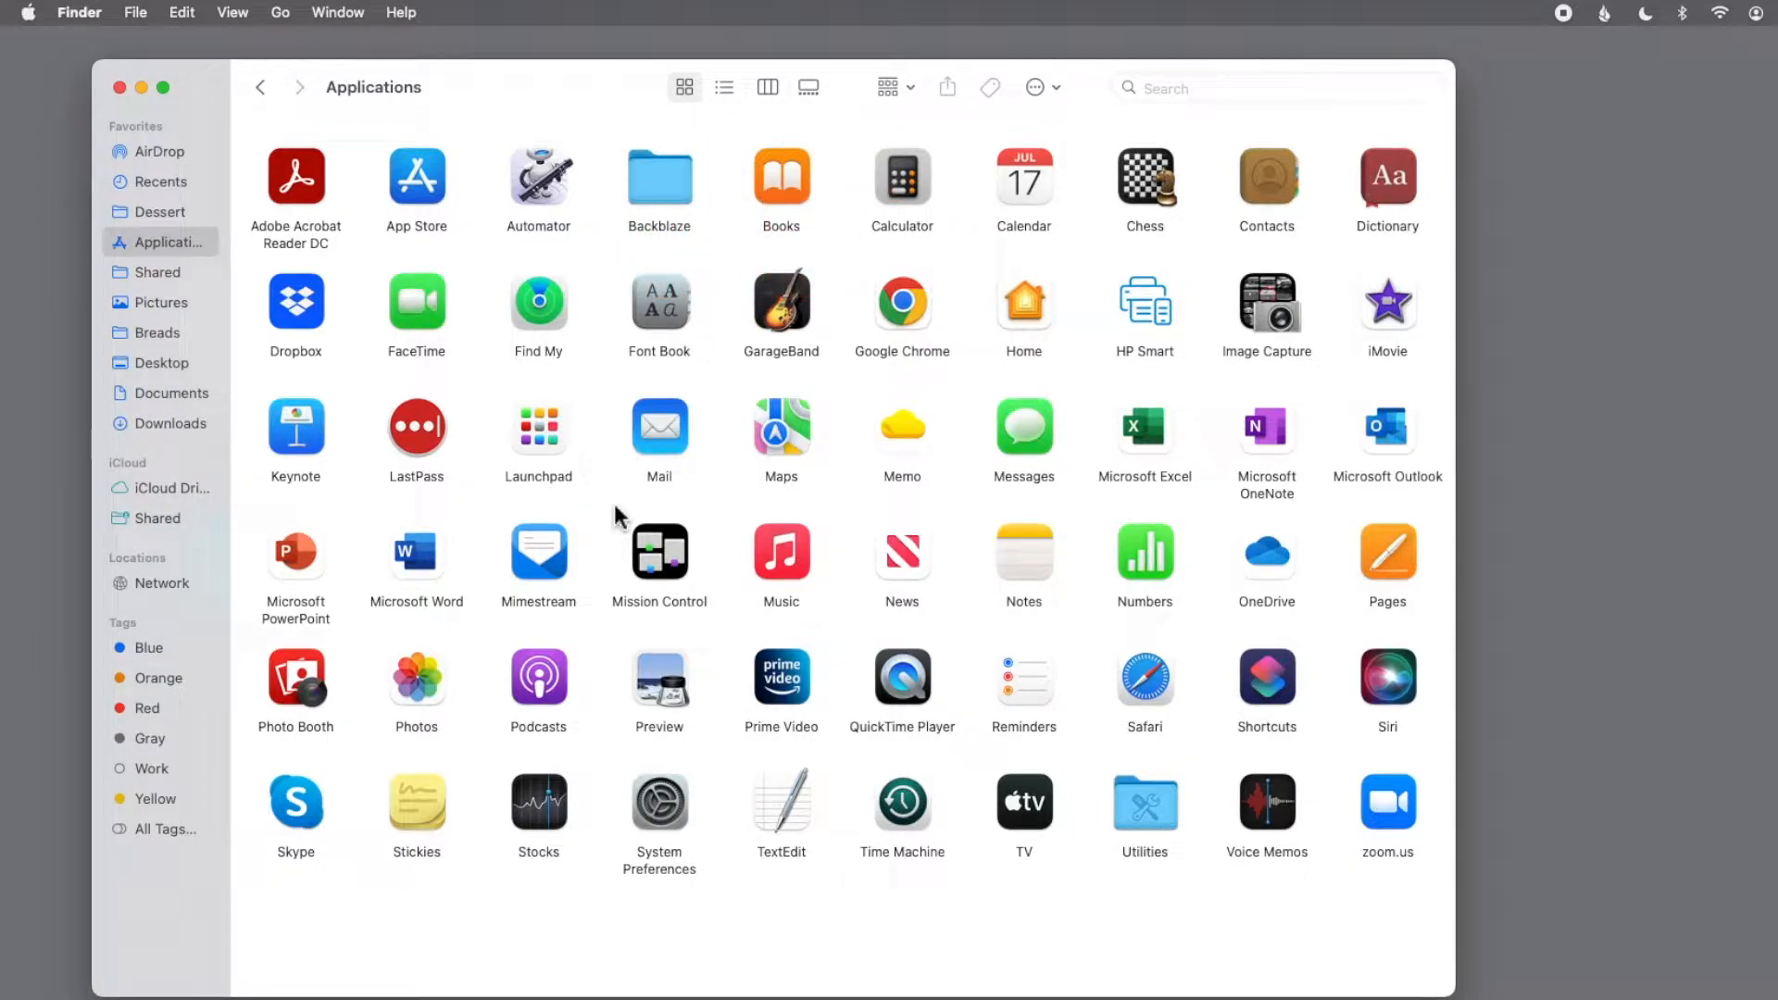
click(723, 87)
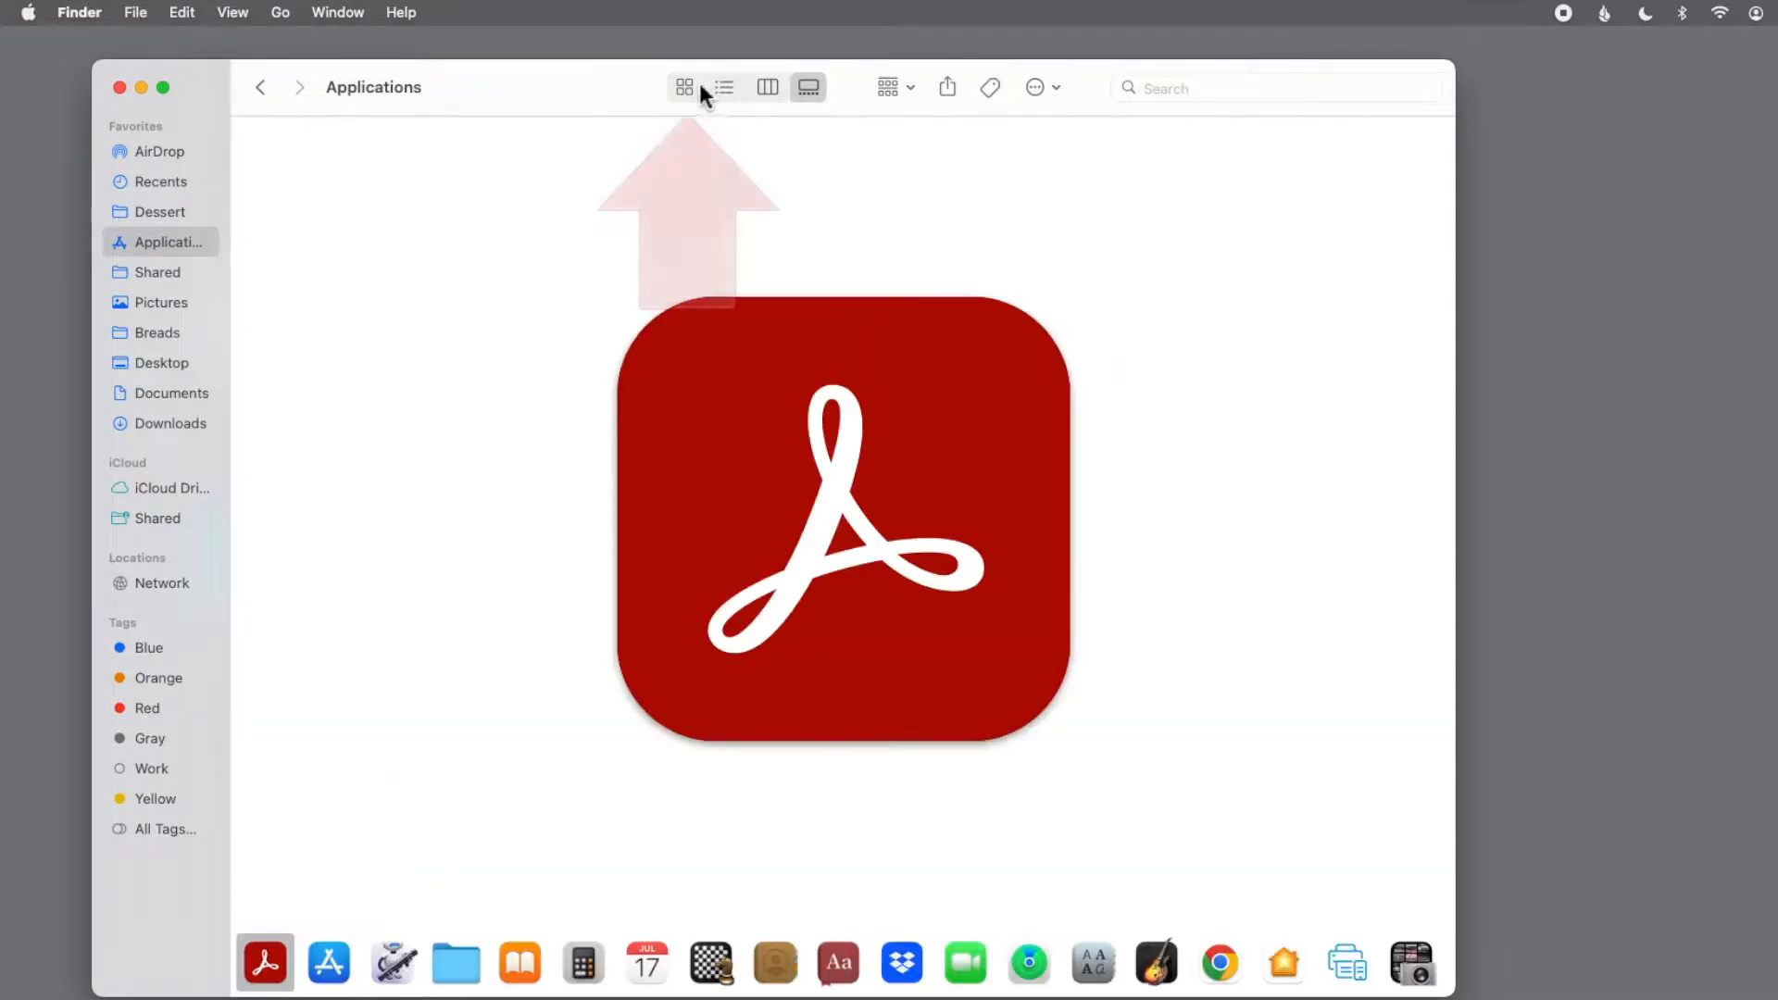
click(684, 87)
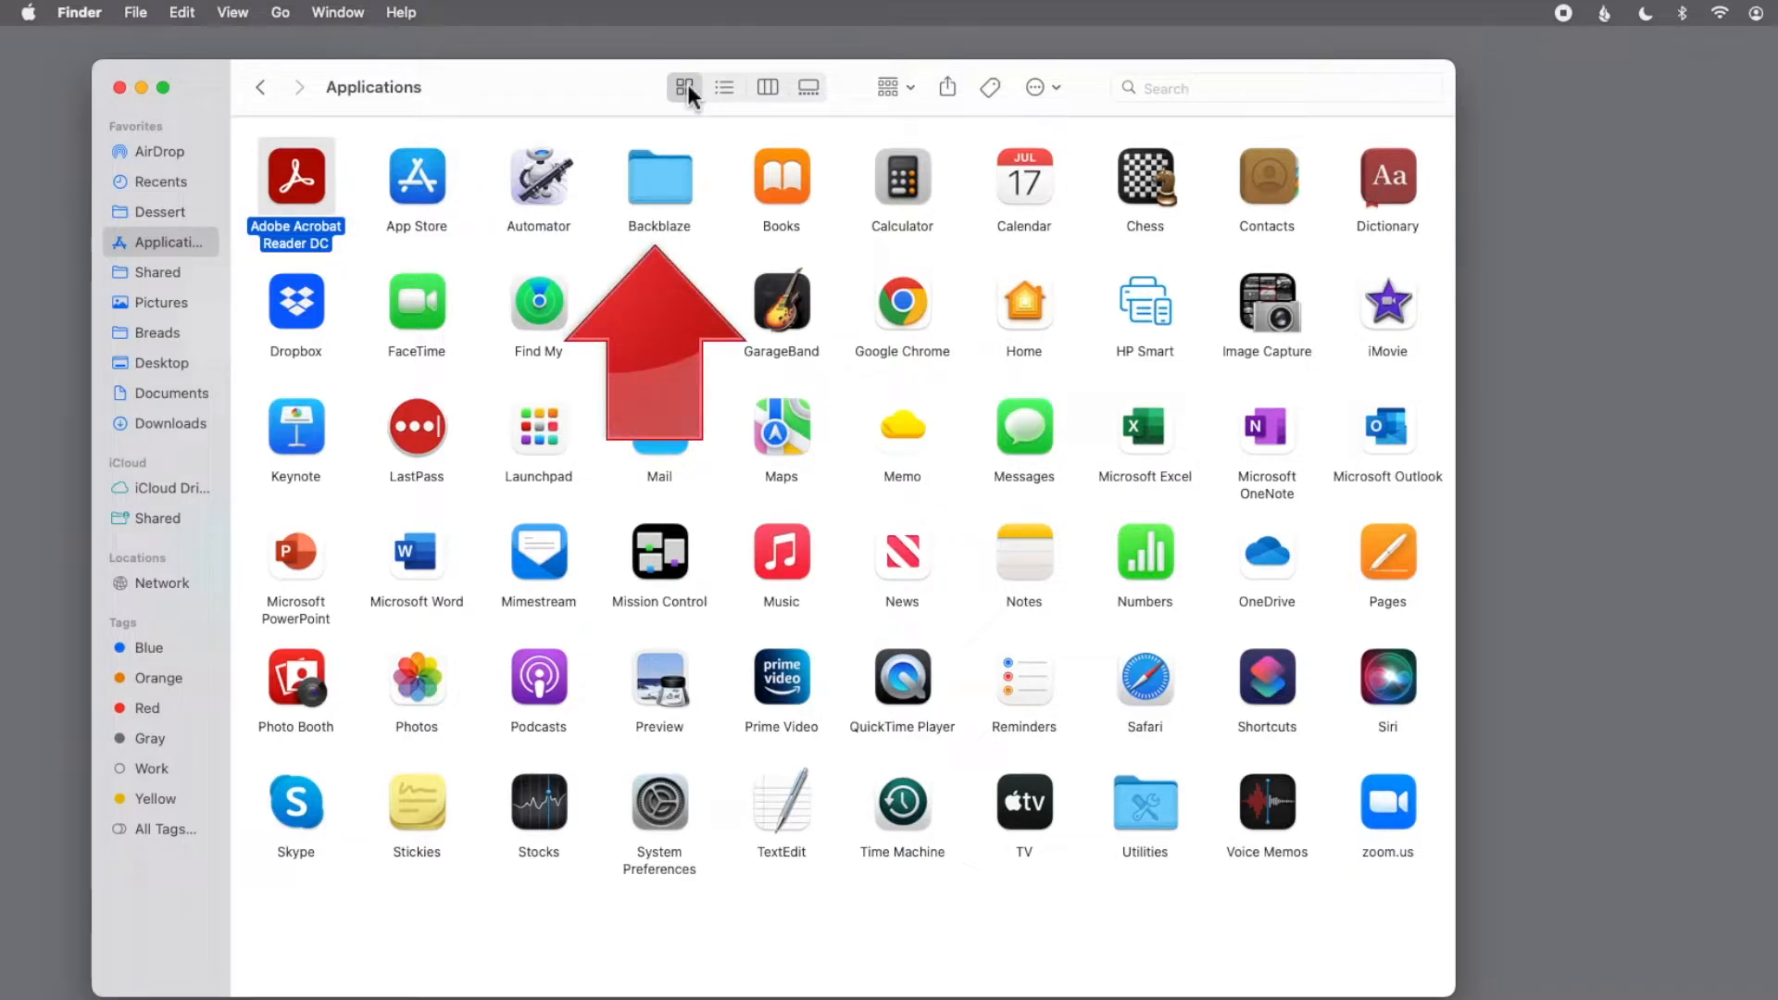
Open the Backblaze folder and launch Backblaze Uninstaller
click(658, 176)
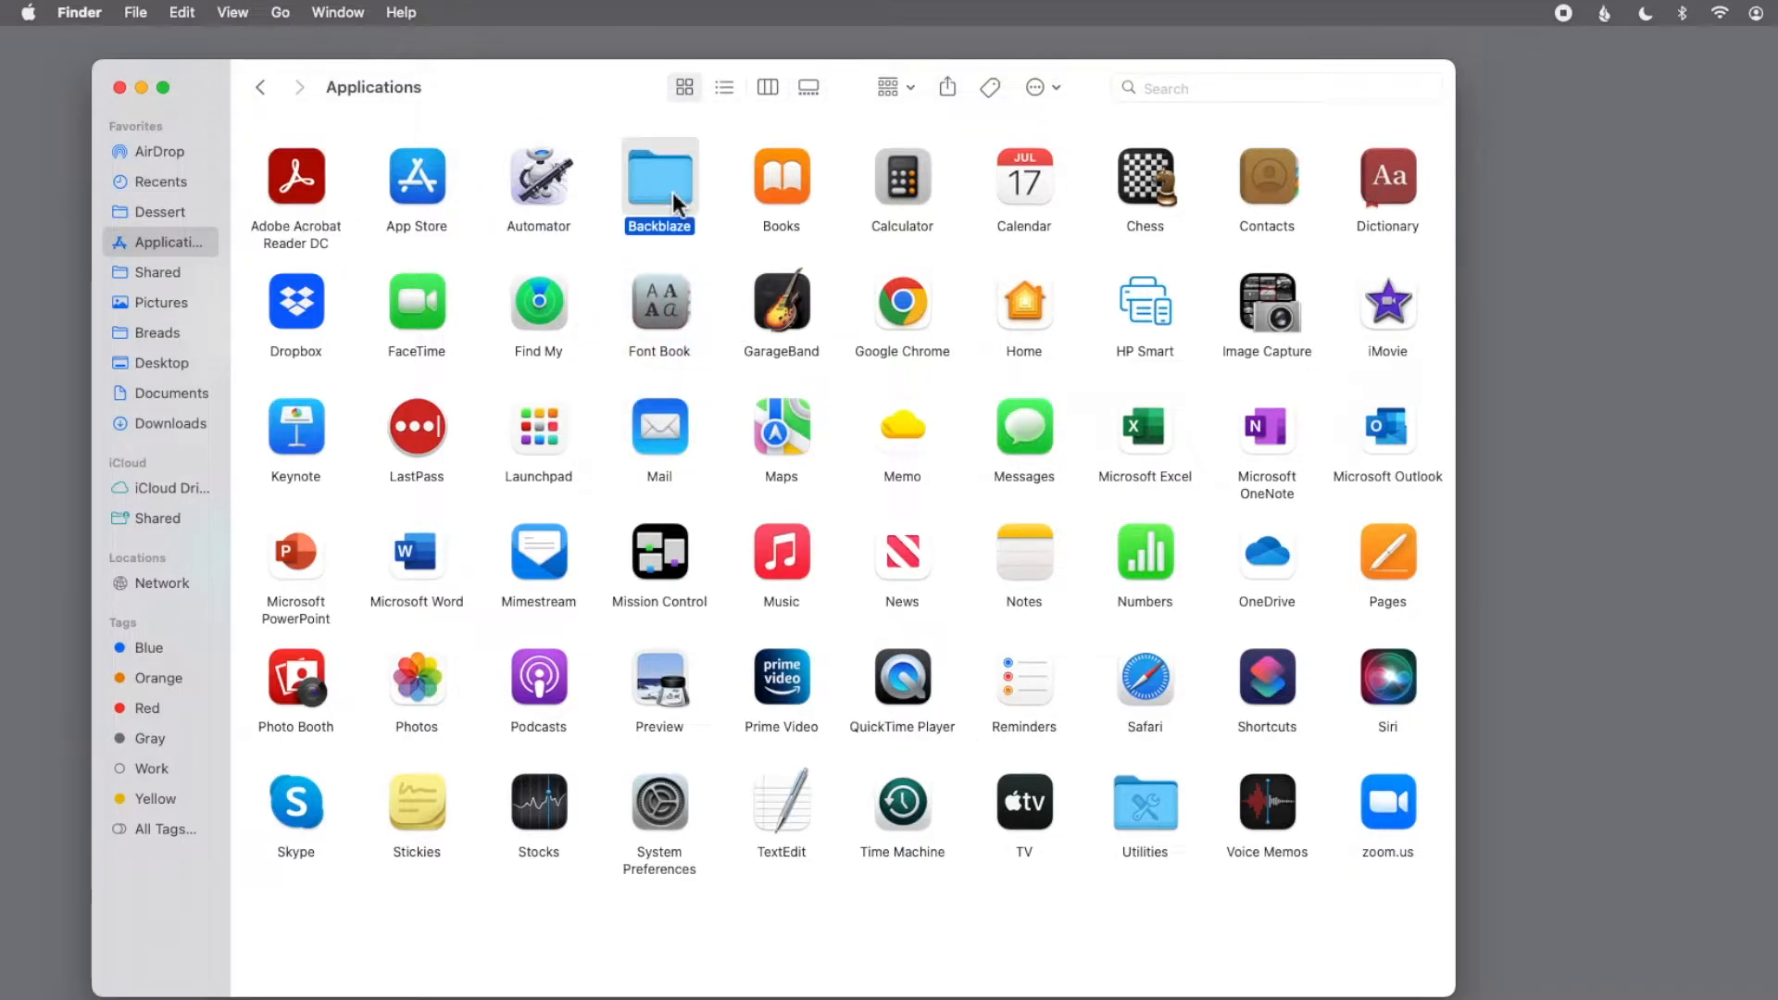
double_click(658, 186)
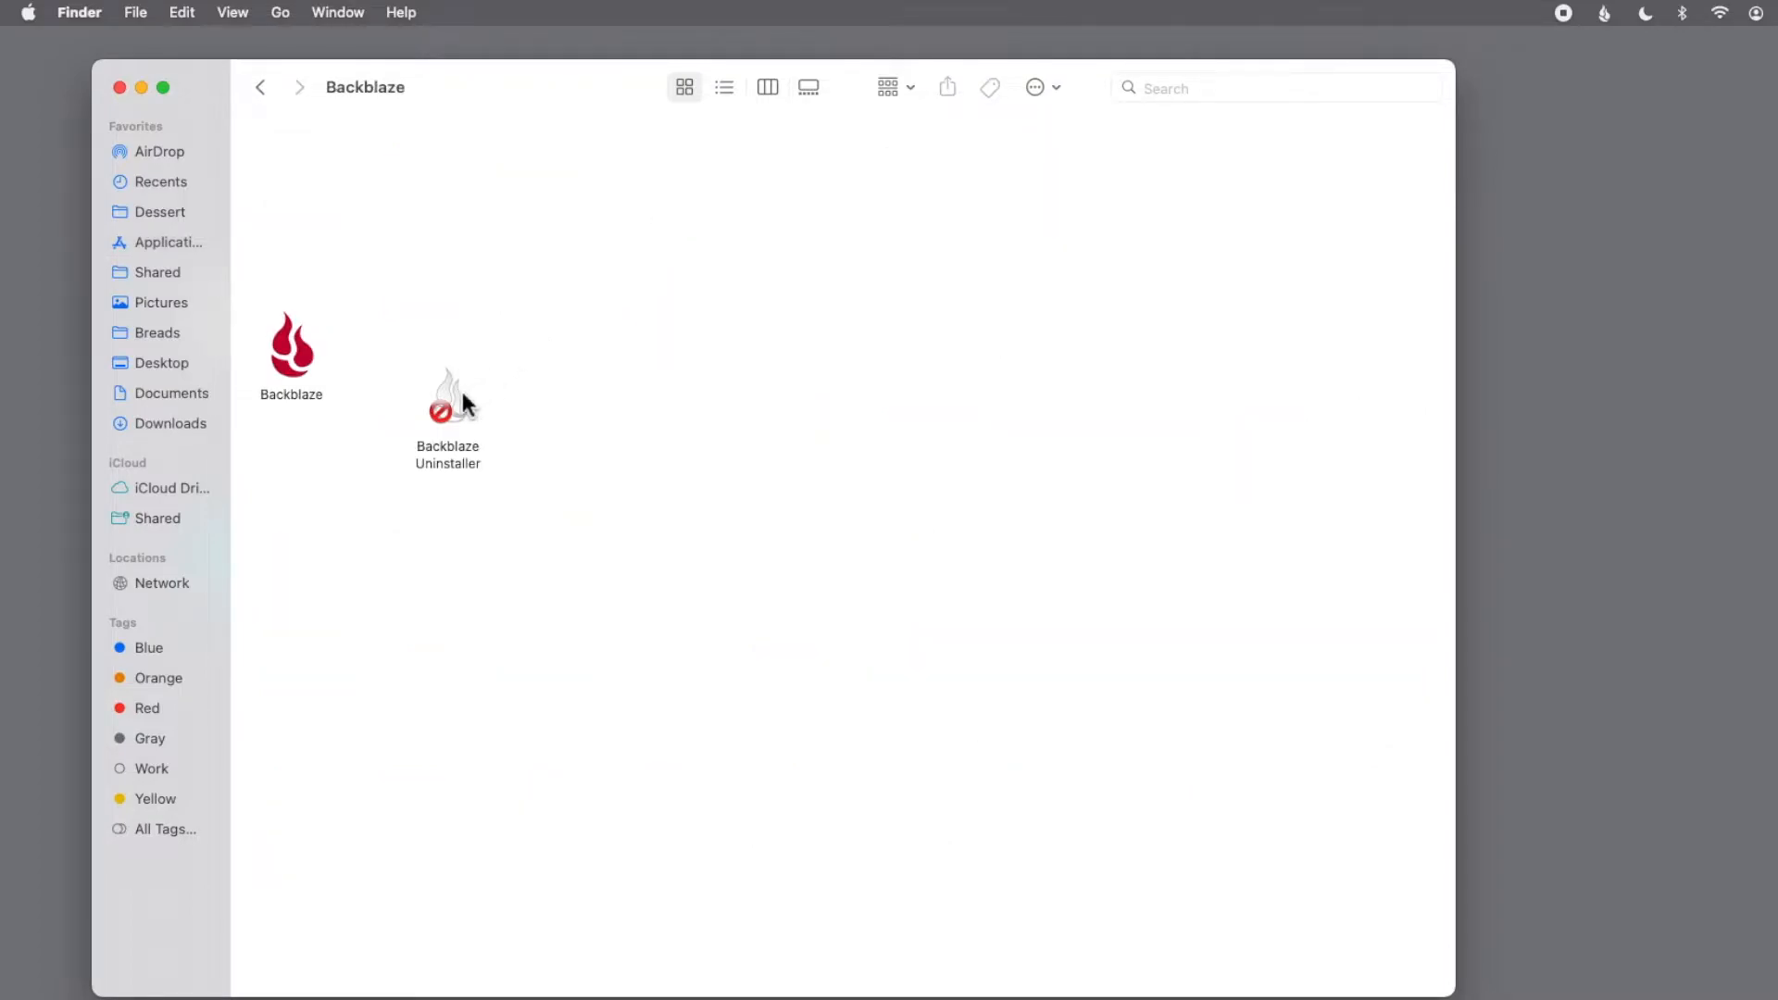
double_click(448, 403)
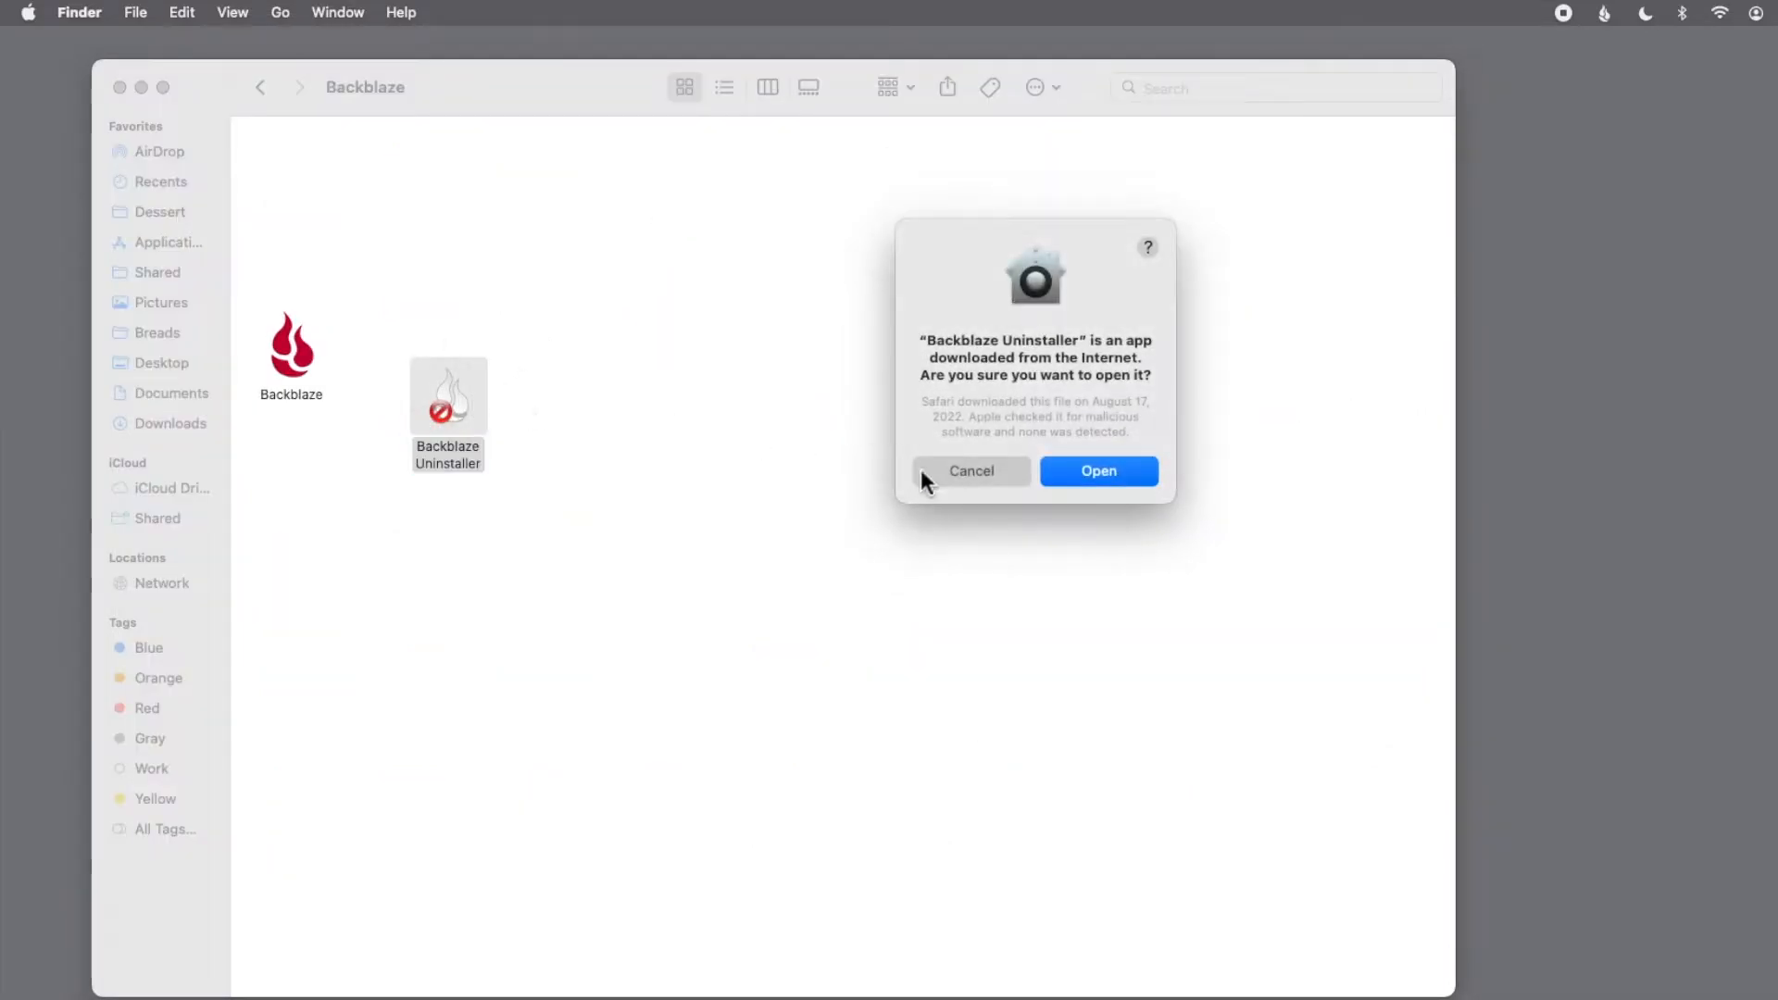
Allow the downloaded Backblaze Uninstaller to open and run Uninstall
click(1096, 470)
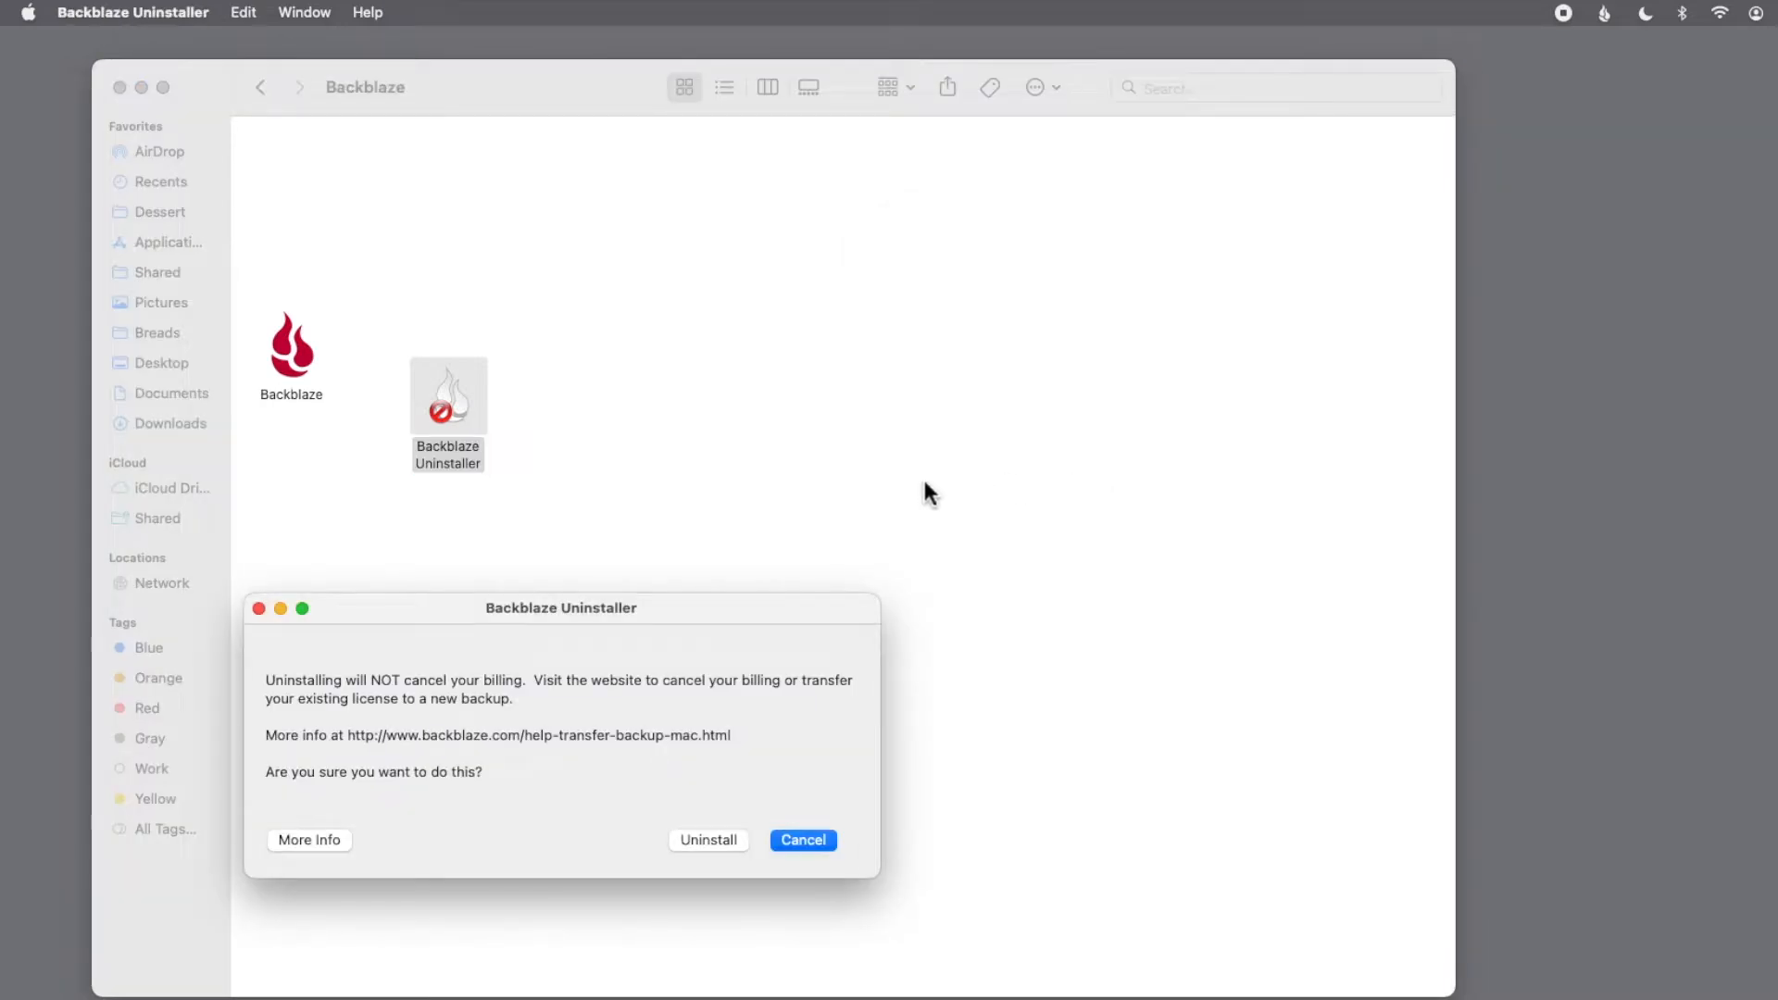
mouse_move(787, 696)
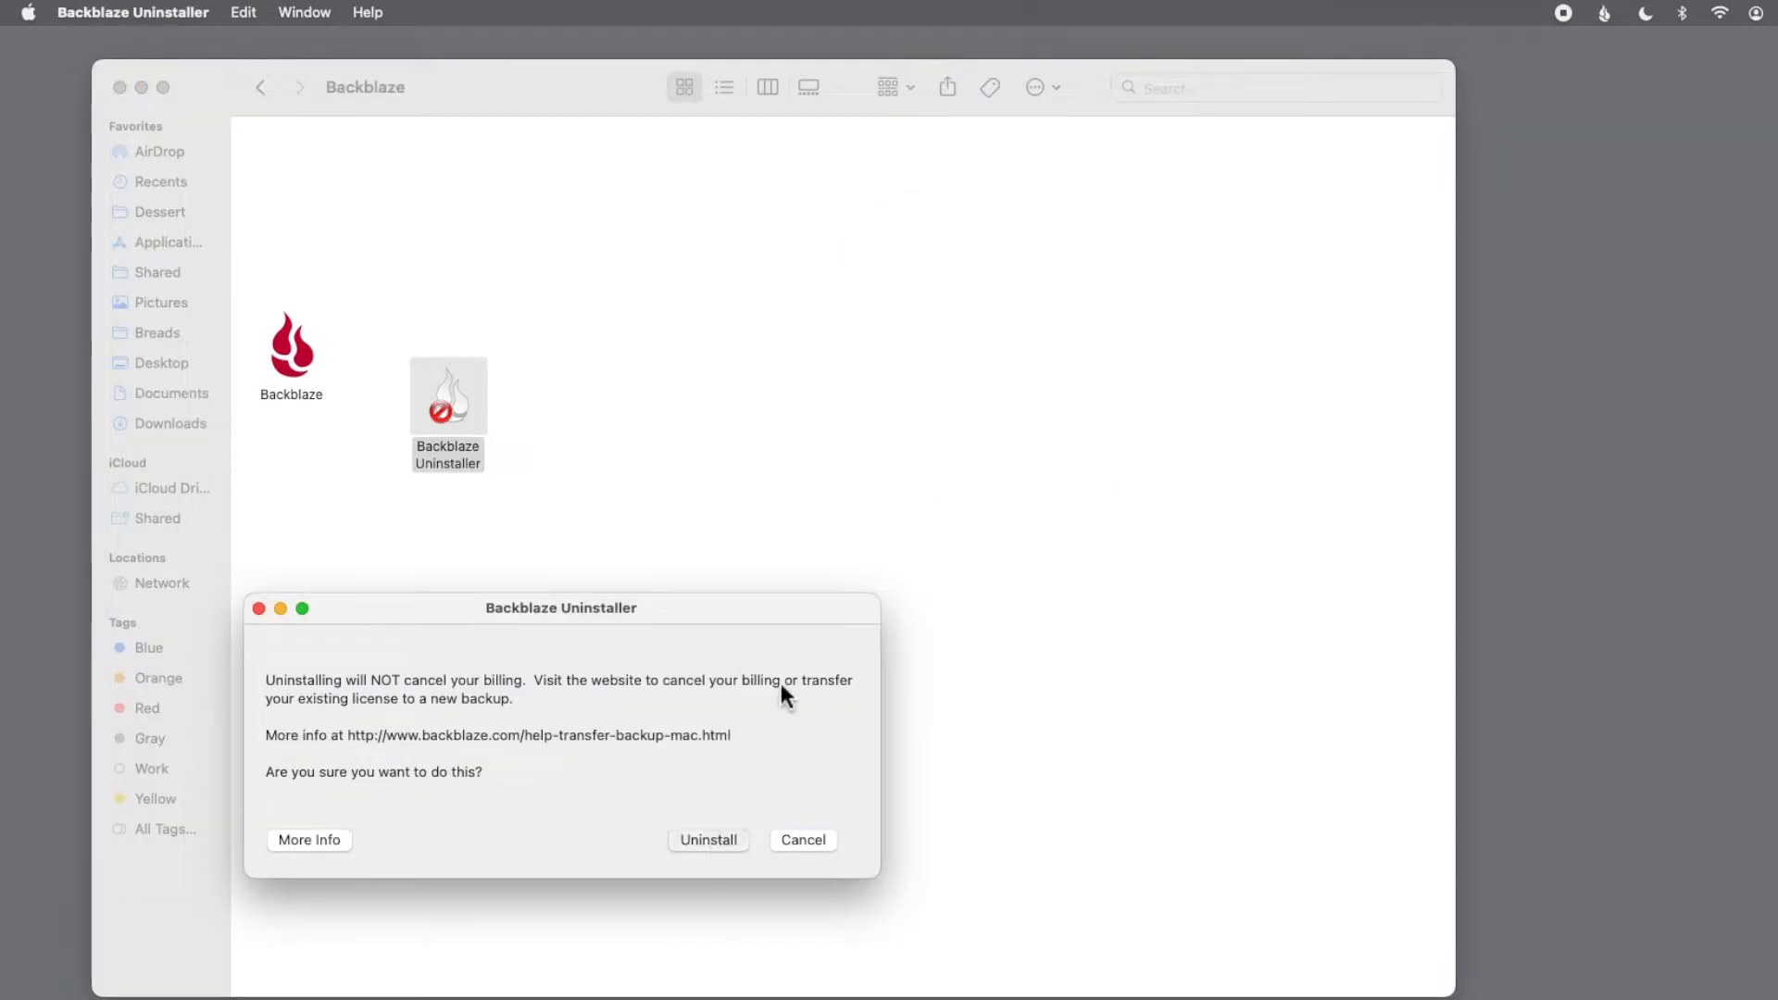
click(707, 840)
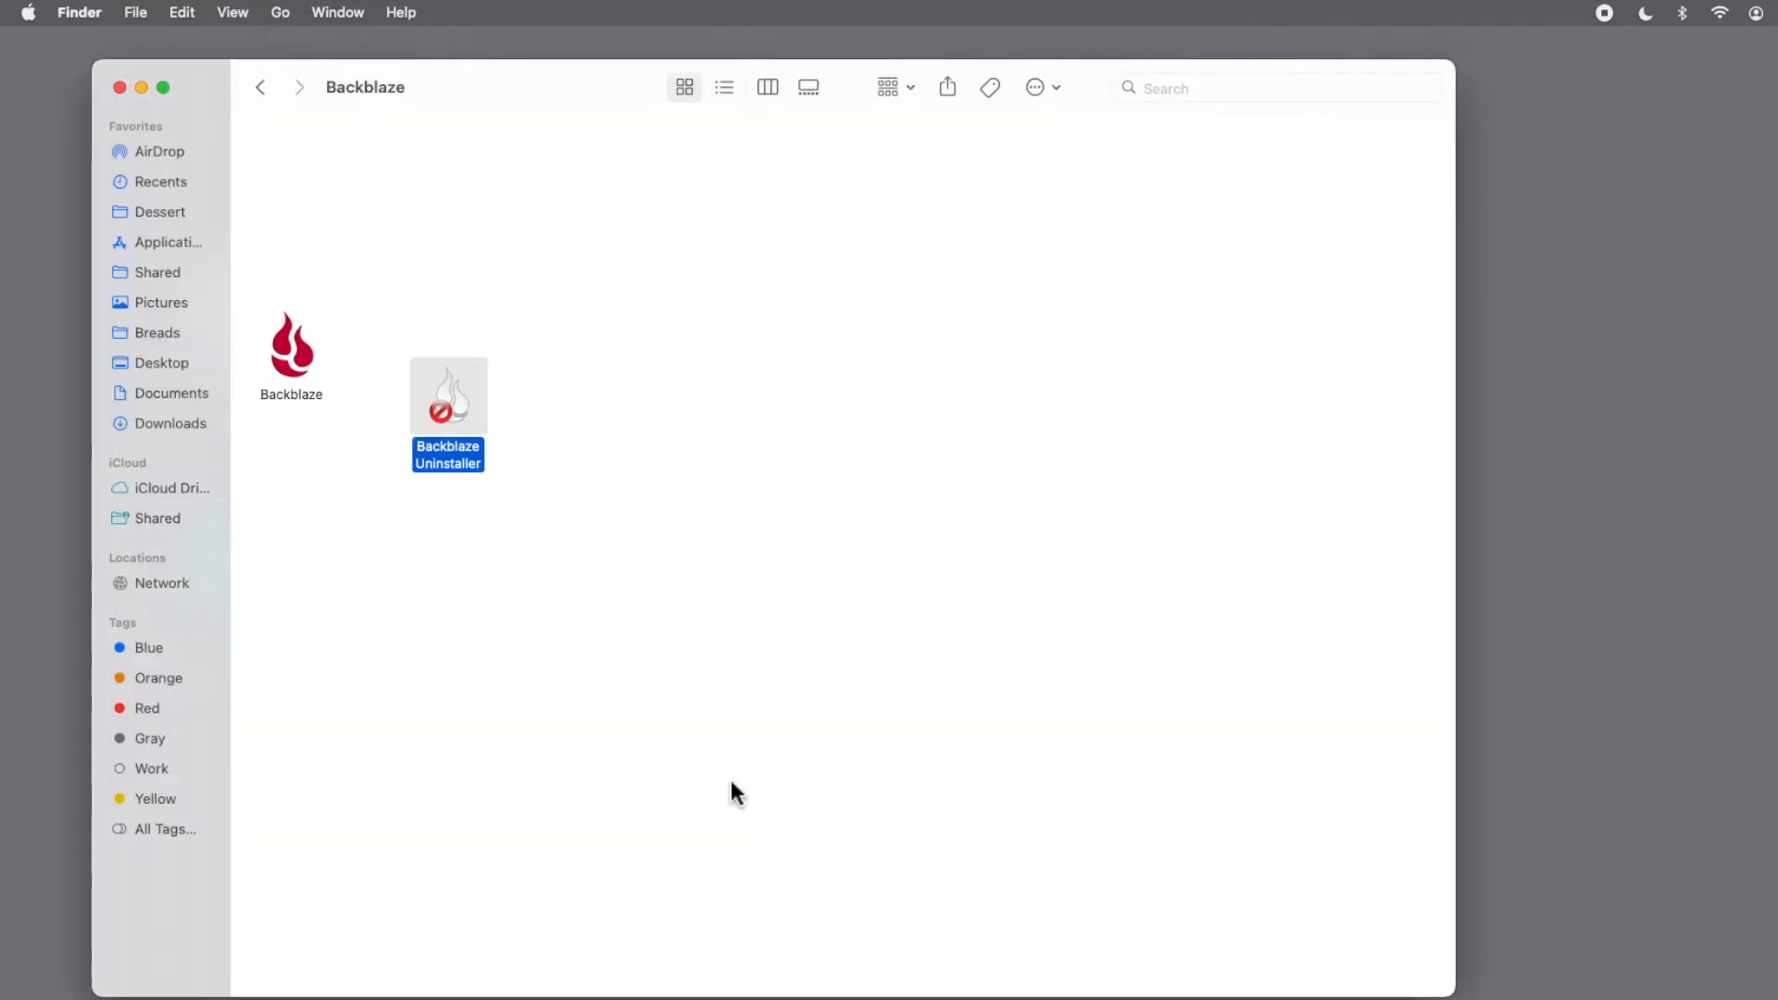
click(171, 242)
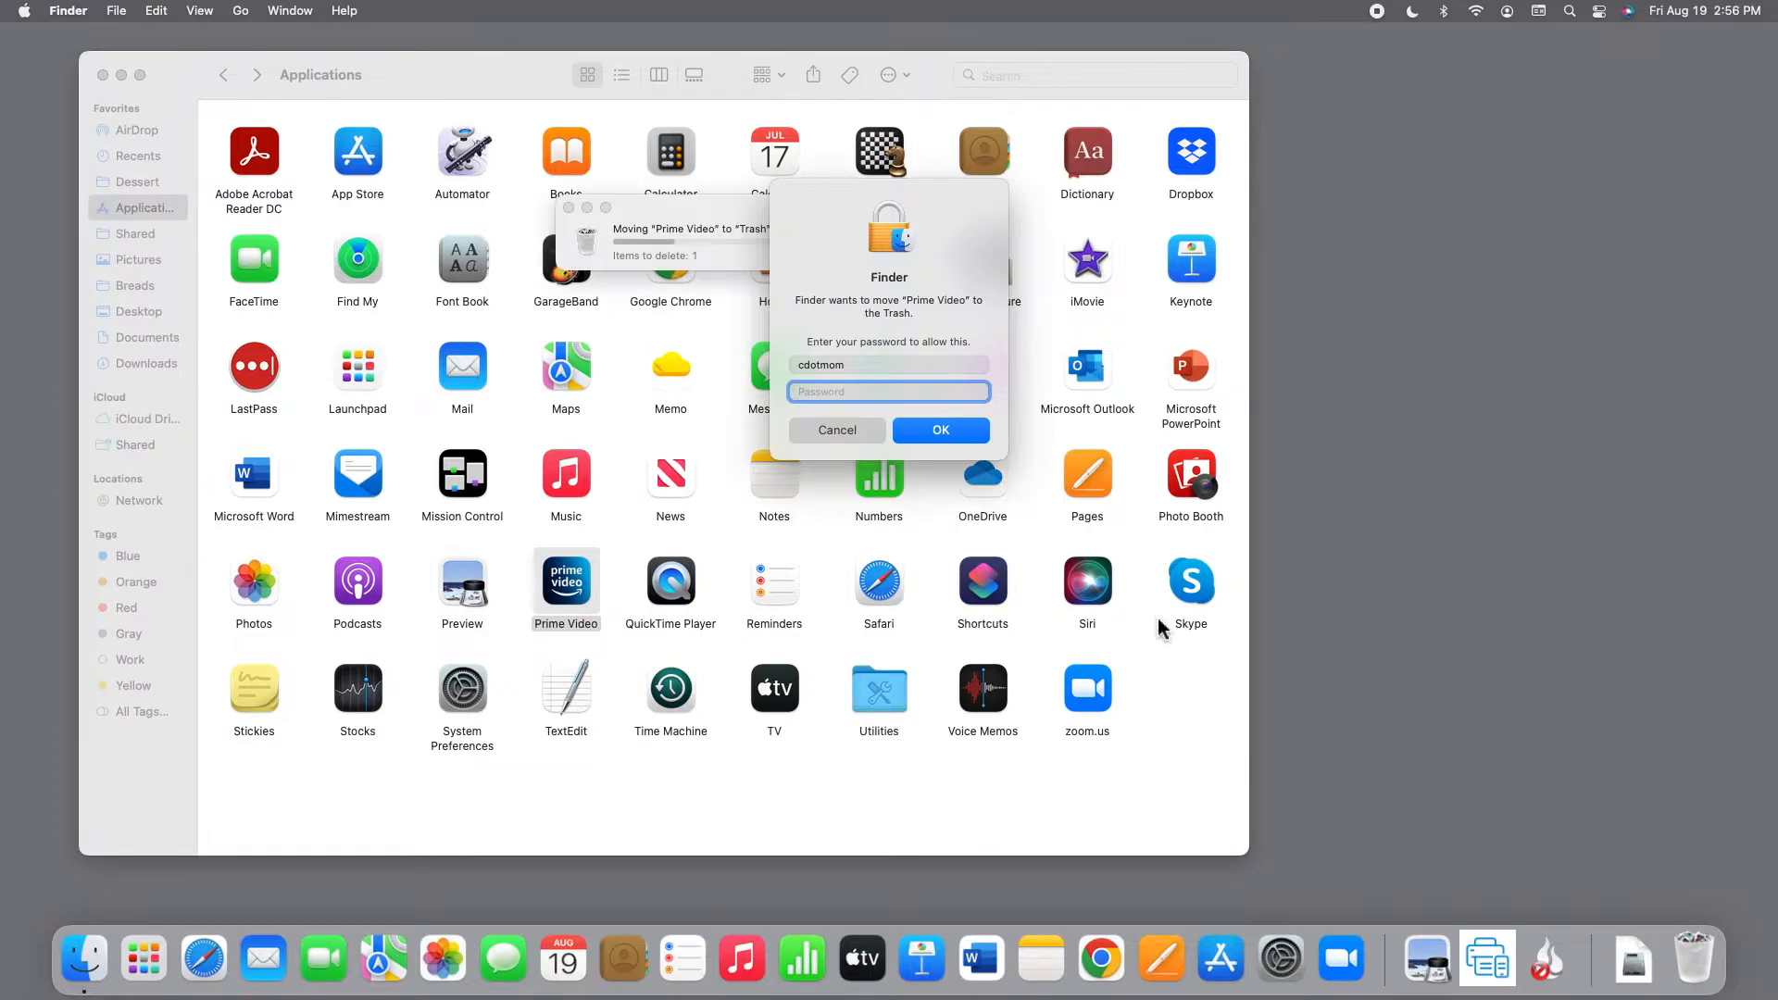
Authorize moving Prime Video to the Trash with the admin password
text(••••)
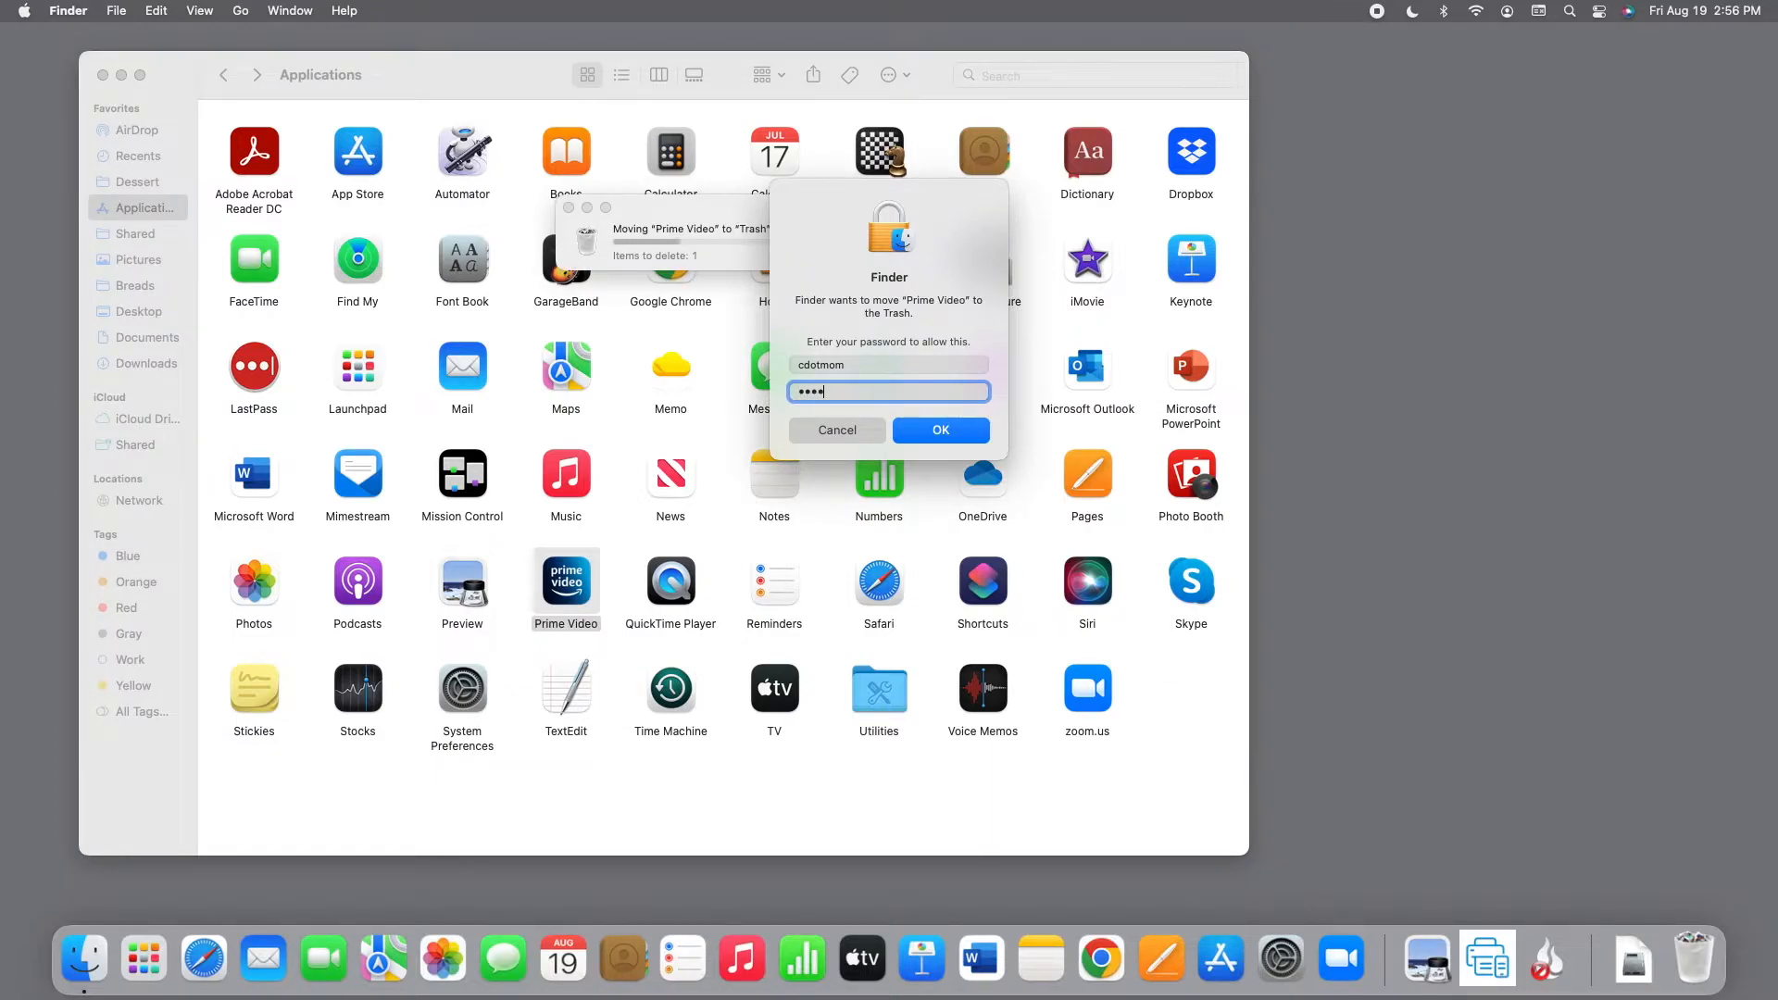
click(940, 430)
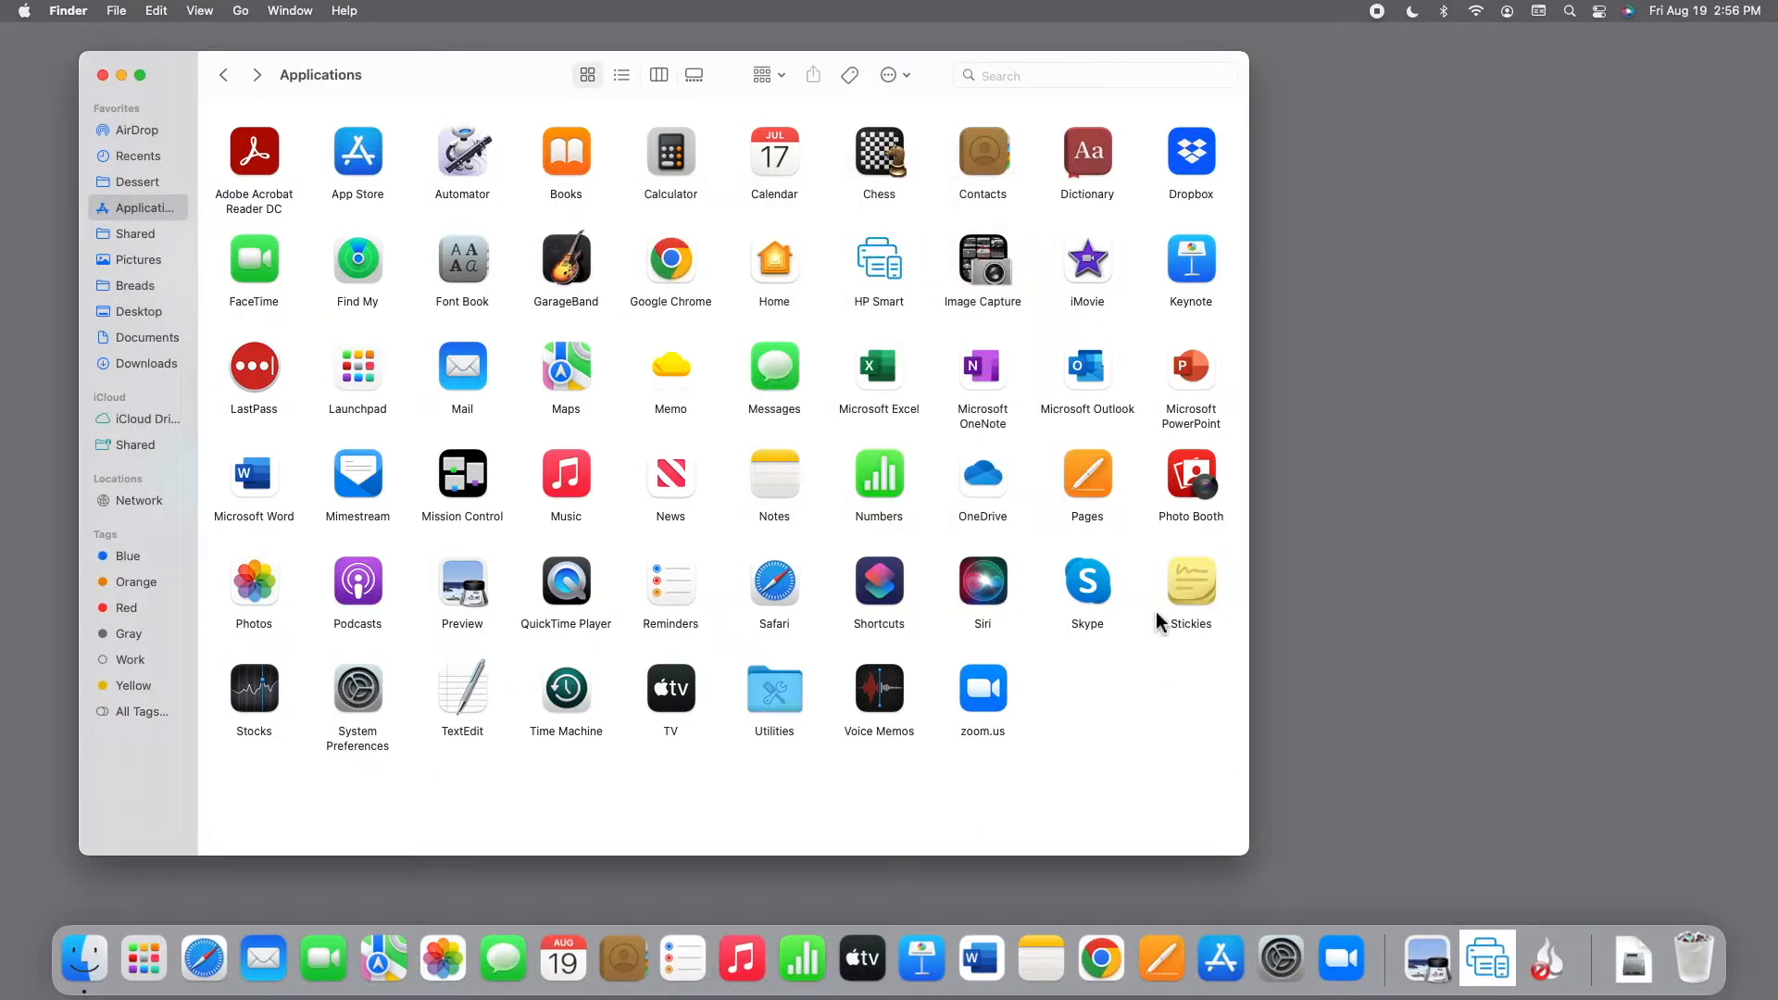
mouse_move(982, 393)
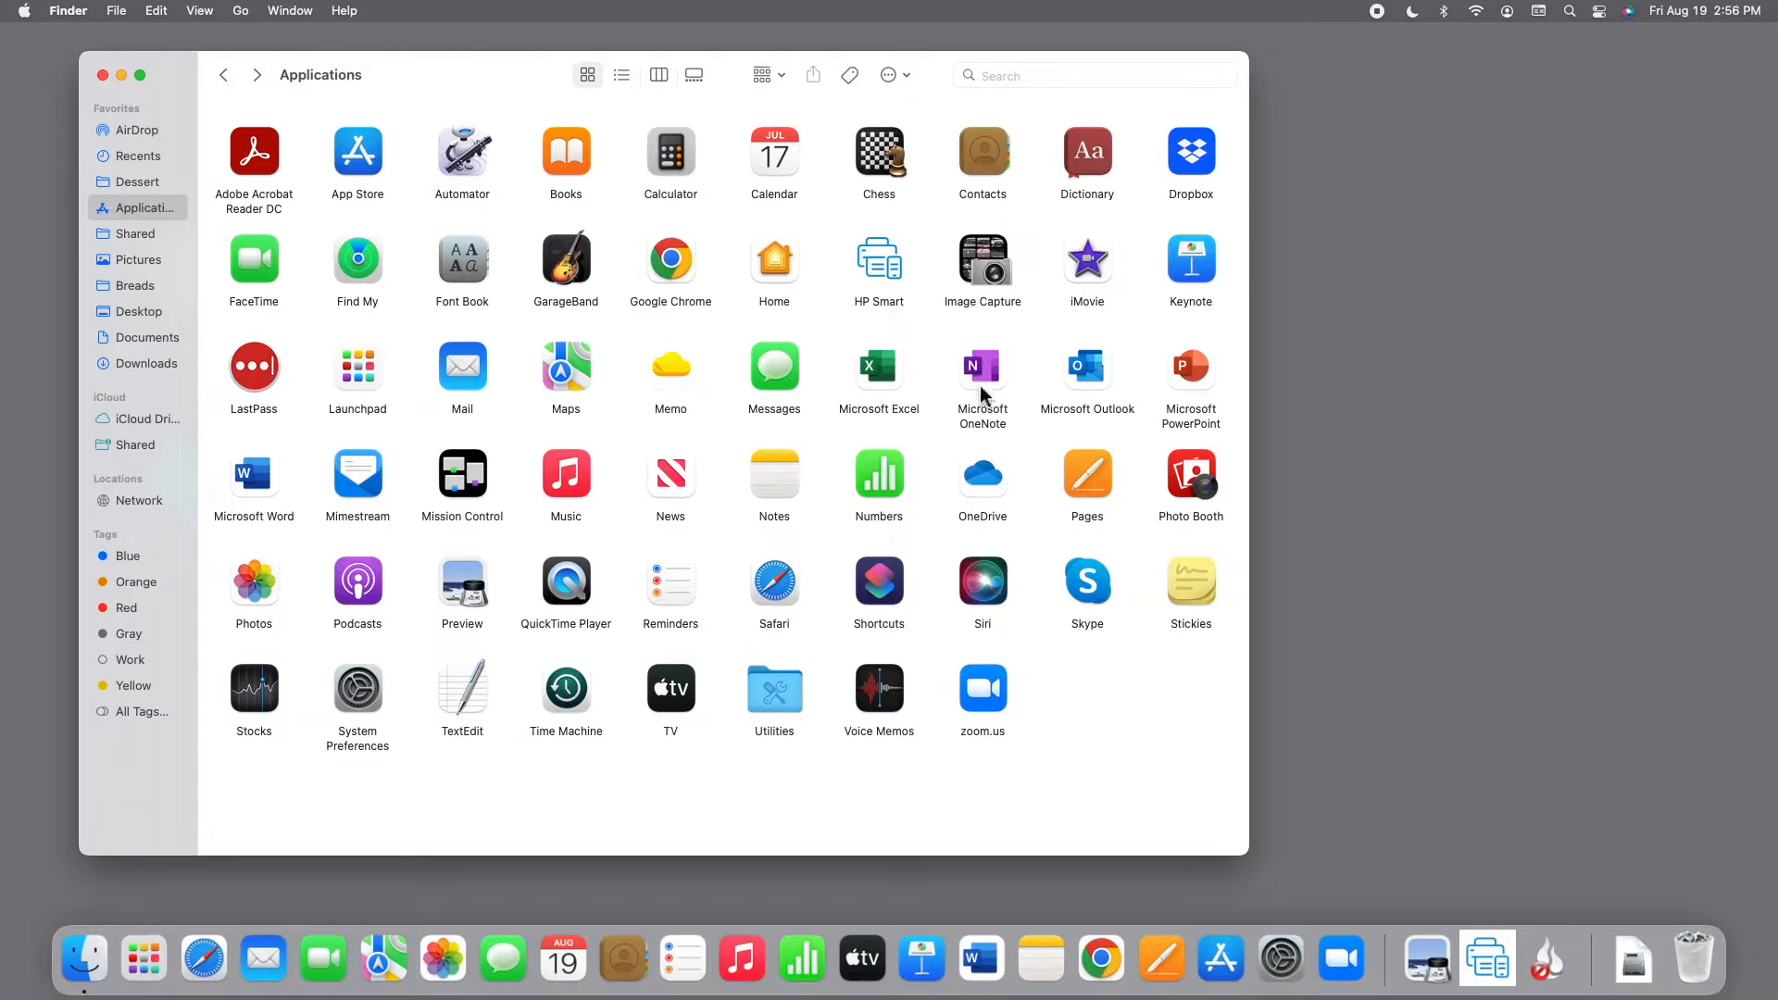
Move HP Smart to the Trash from its context menu, entering the admin password
right_click(879, 256)
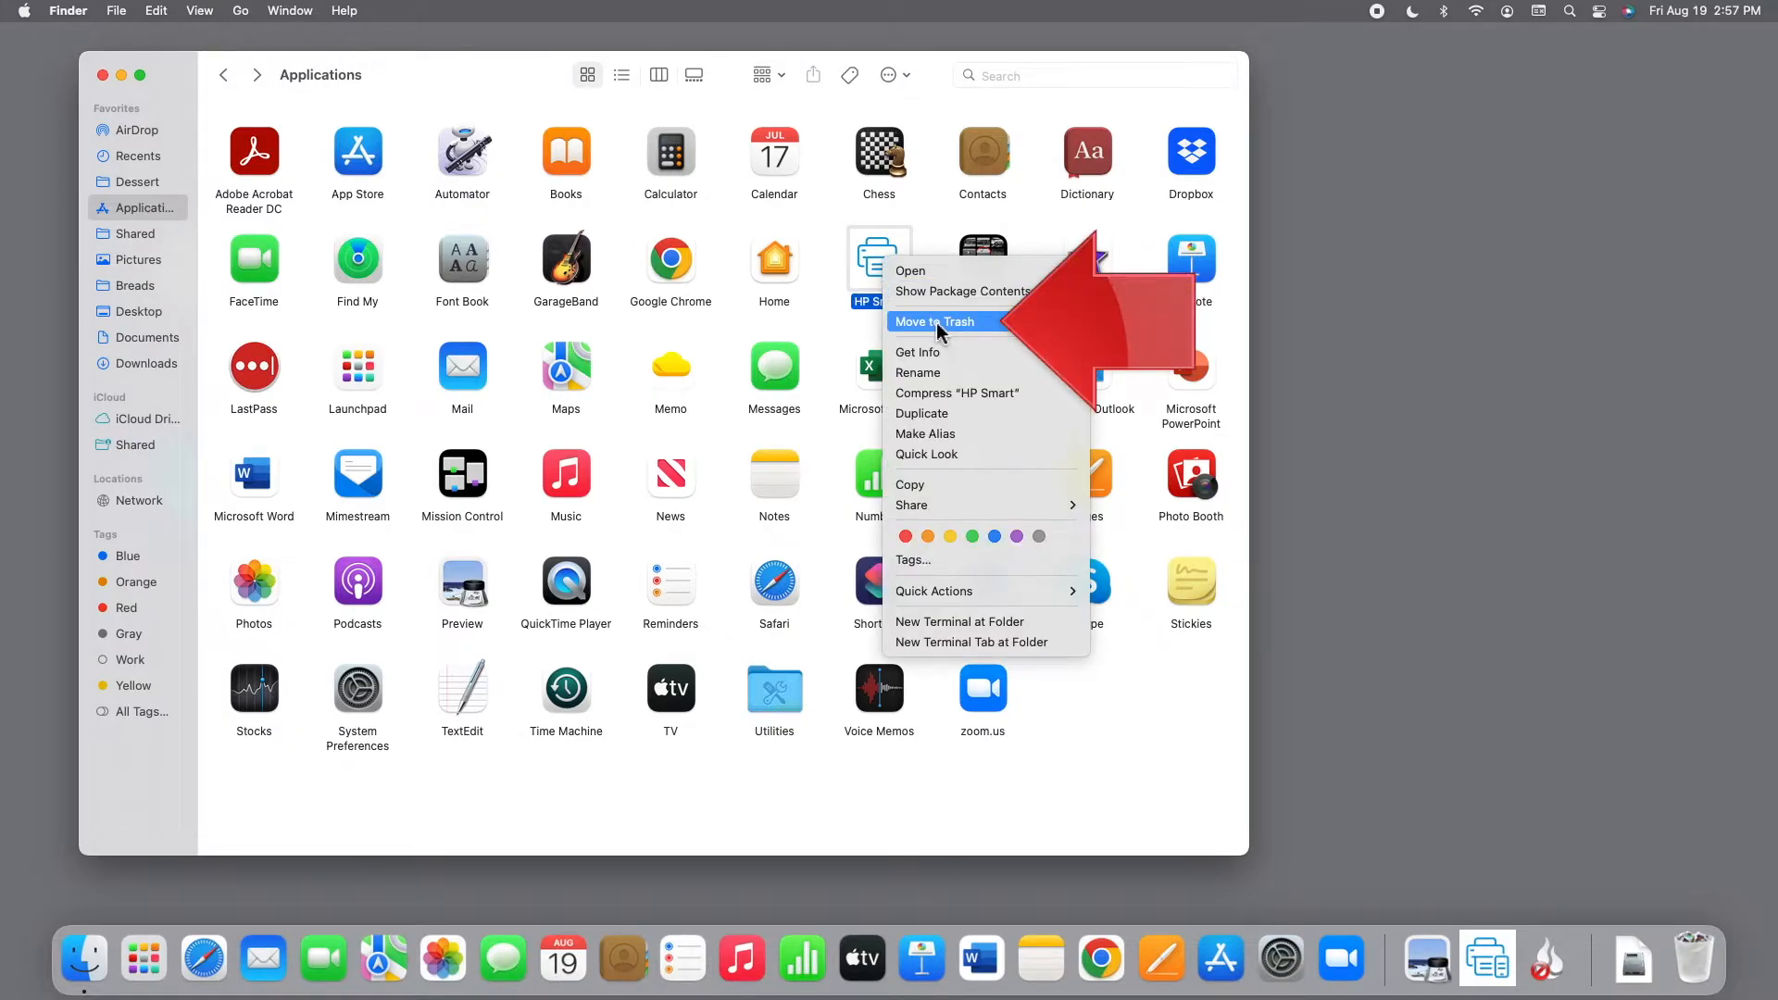
click(930, 321)
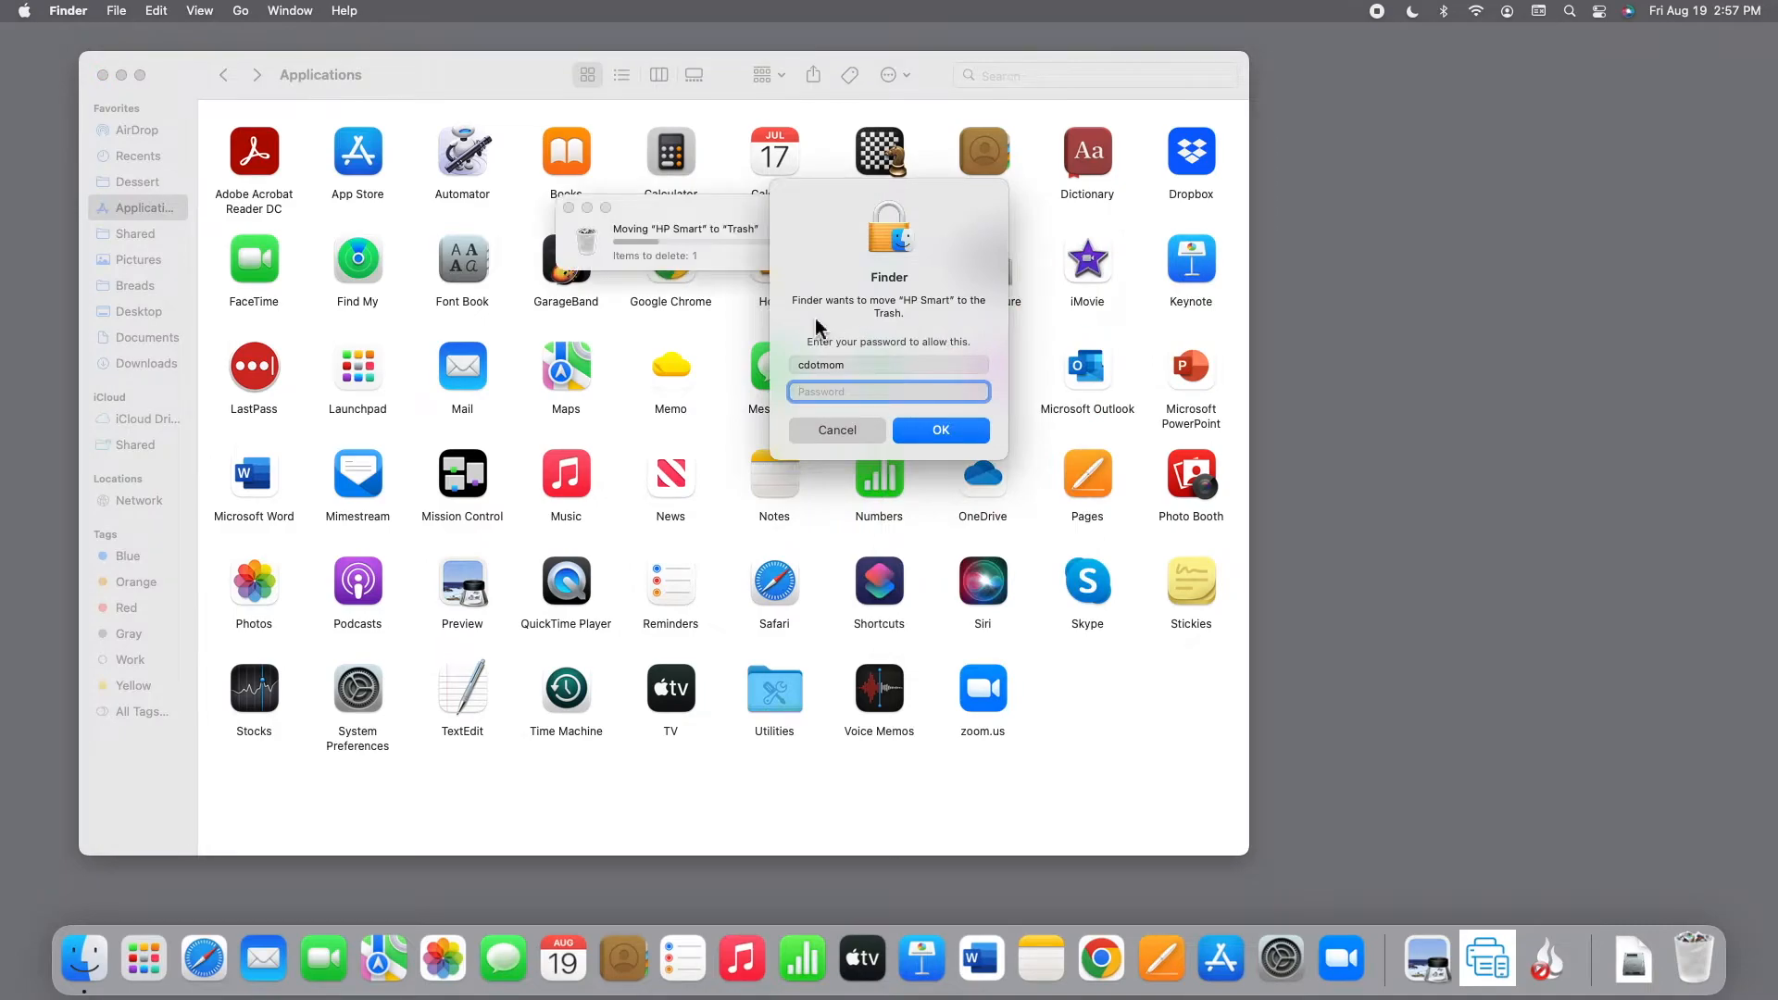
text(••••)
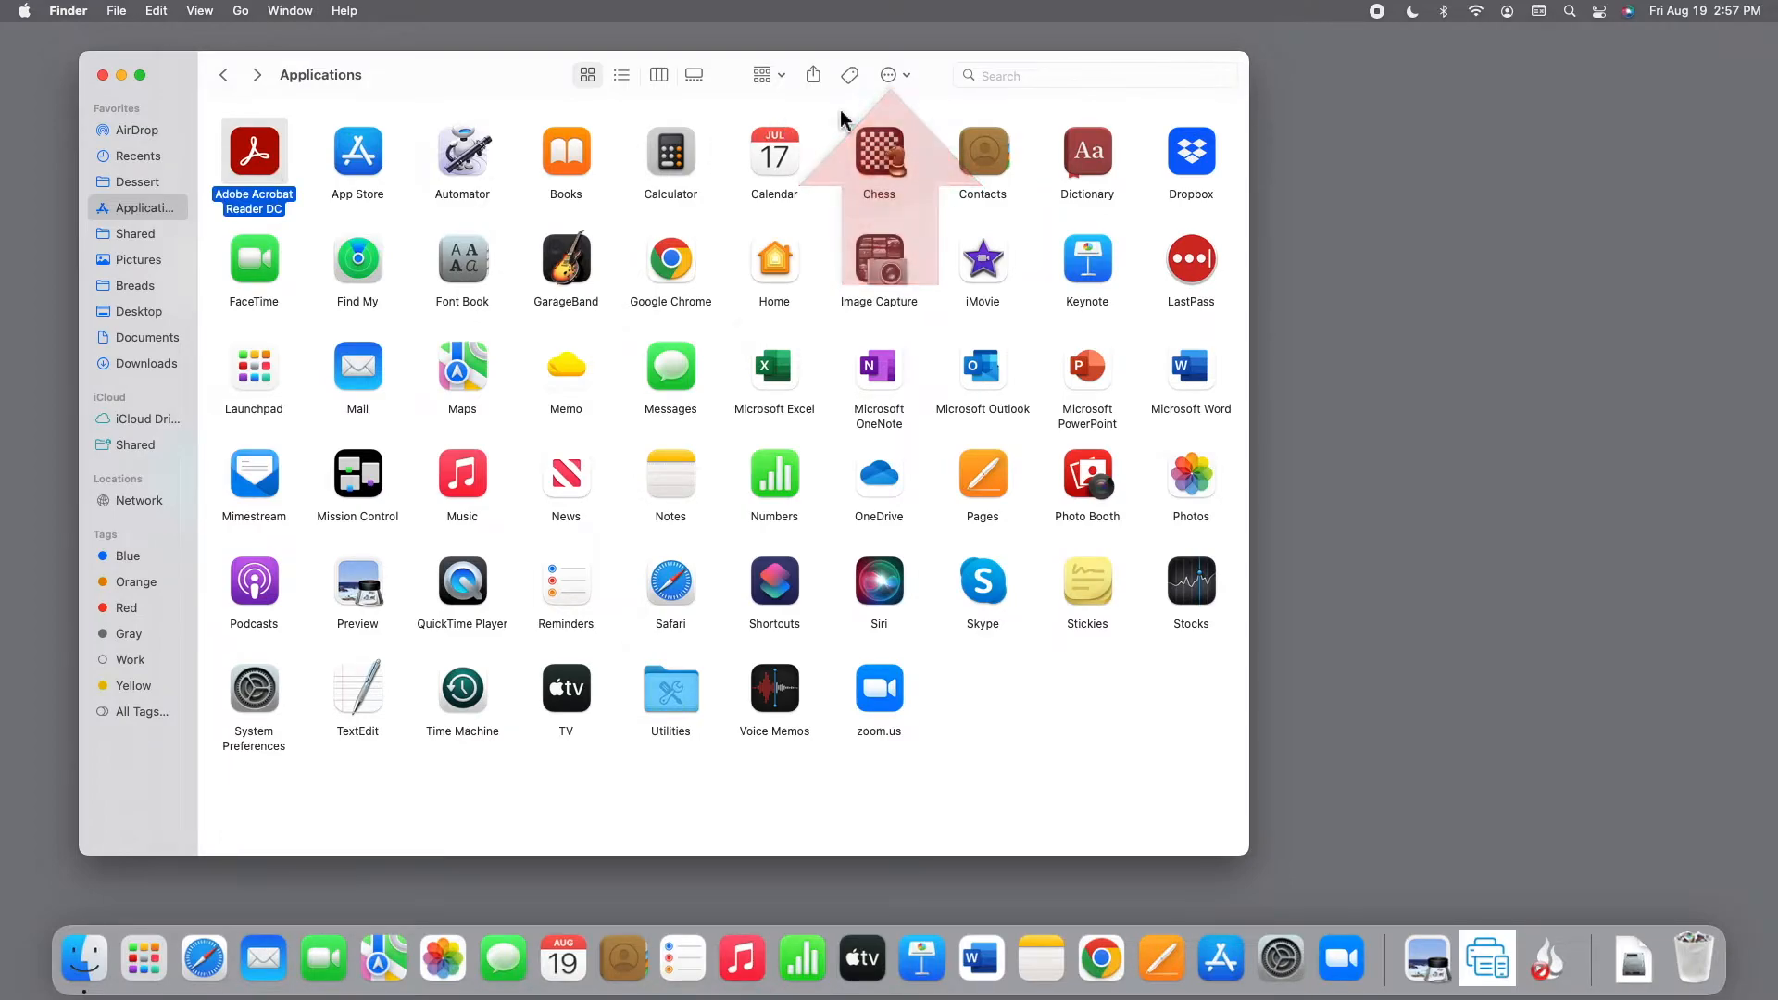
Move Adobe Acrobat Reader DC to the Trash from the Action menu and authorize
click(889, 75)
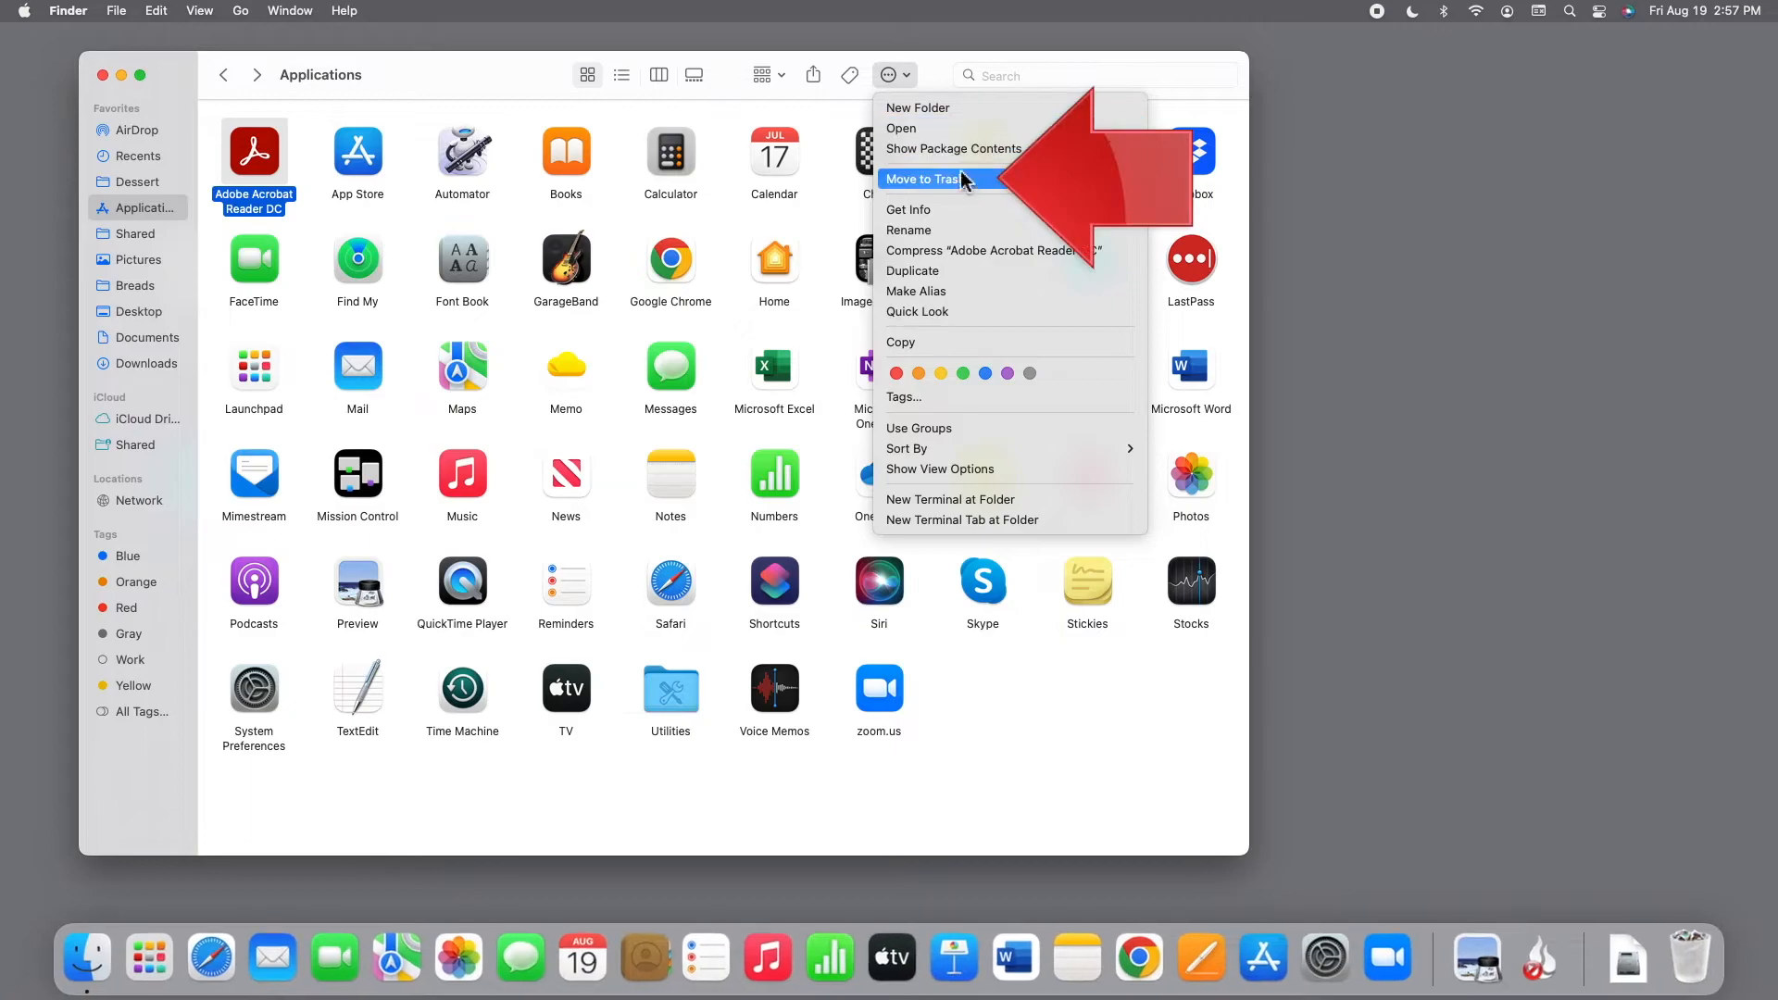
click(923, 179)
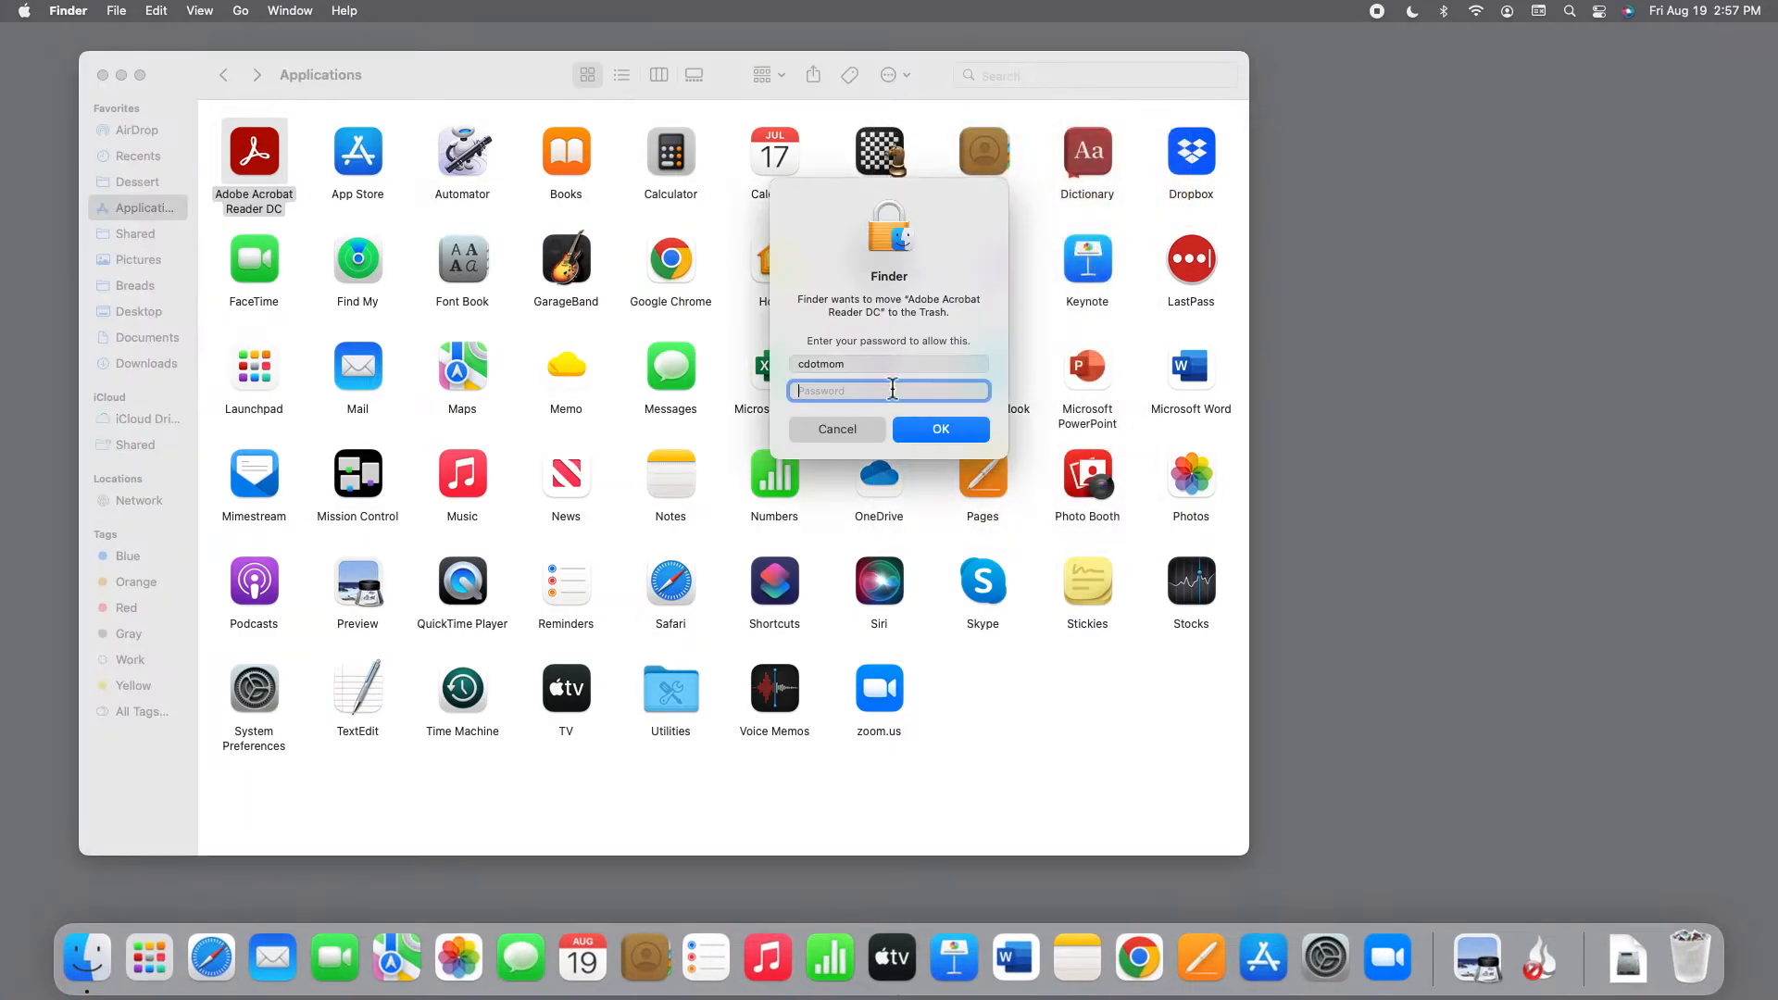
click(940, 429)
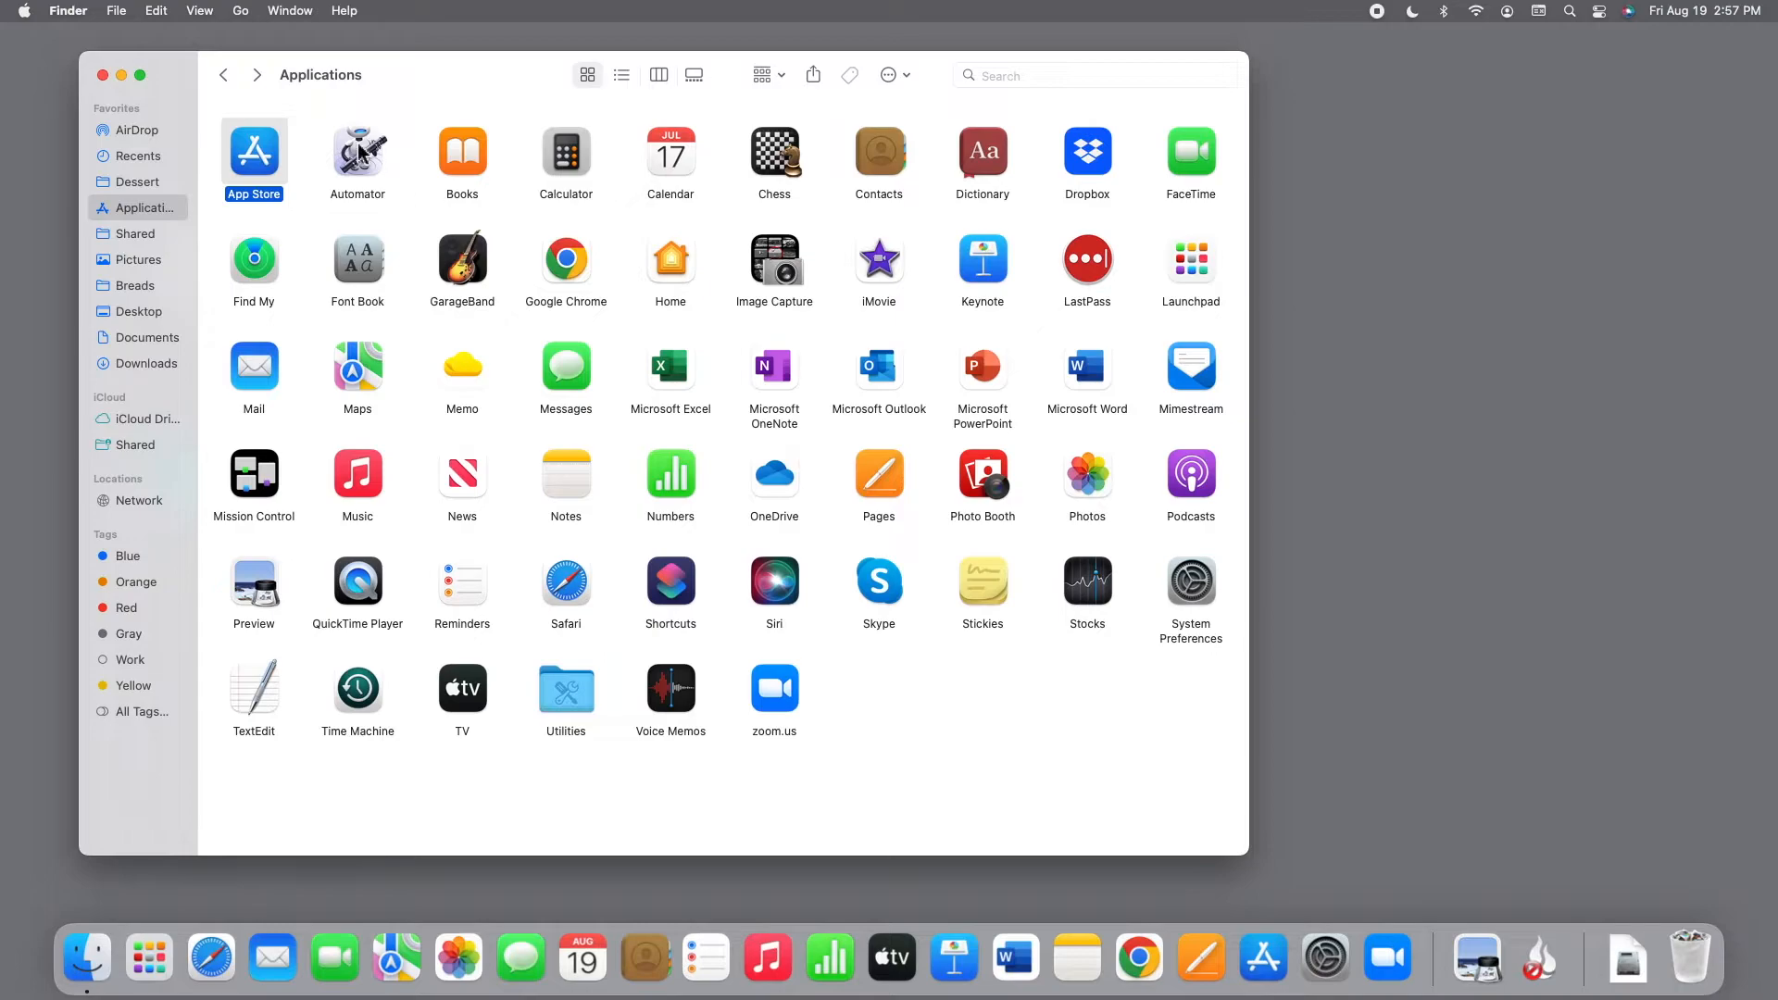
Choose Empty Trash from the Finder menu
click(68, 10)
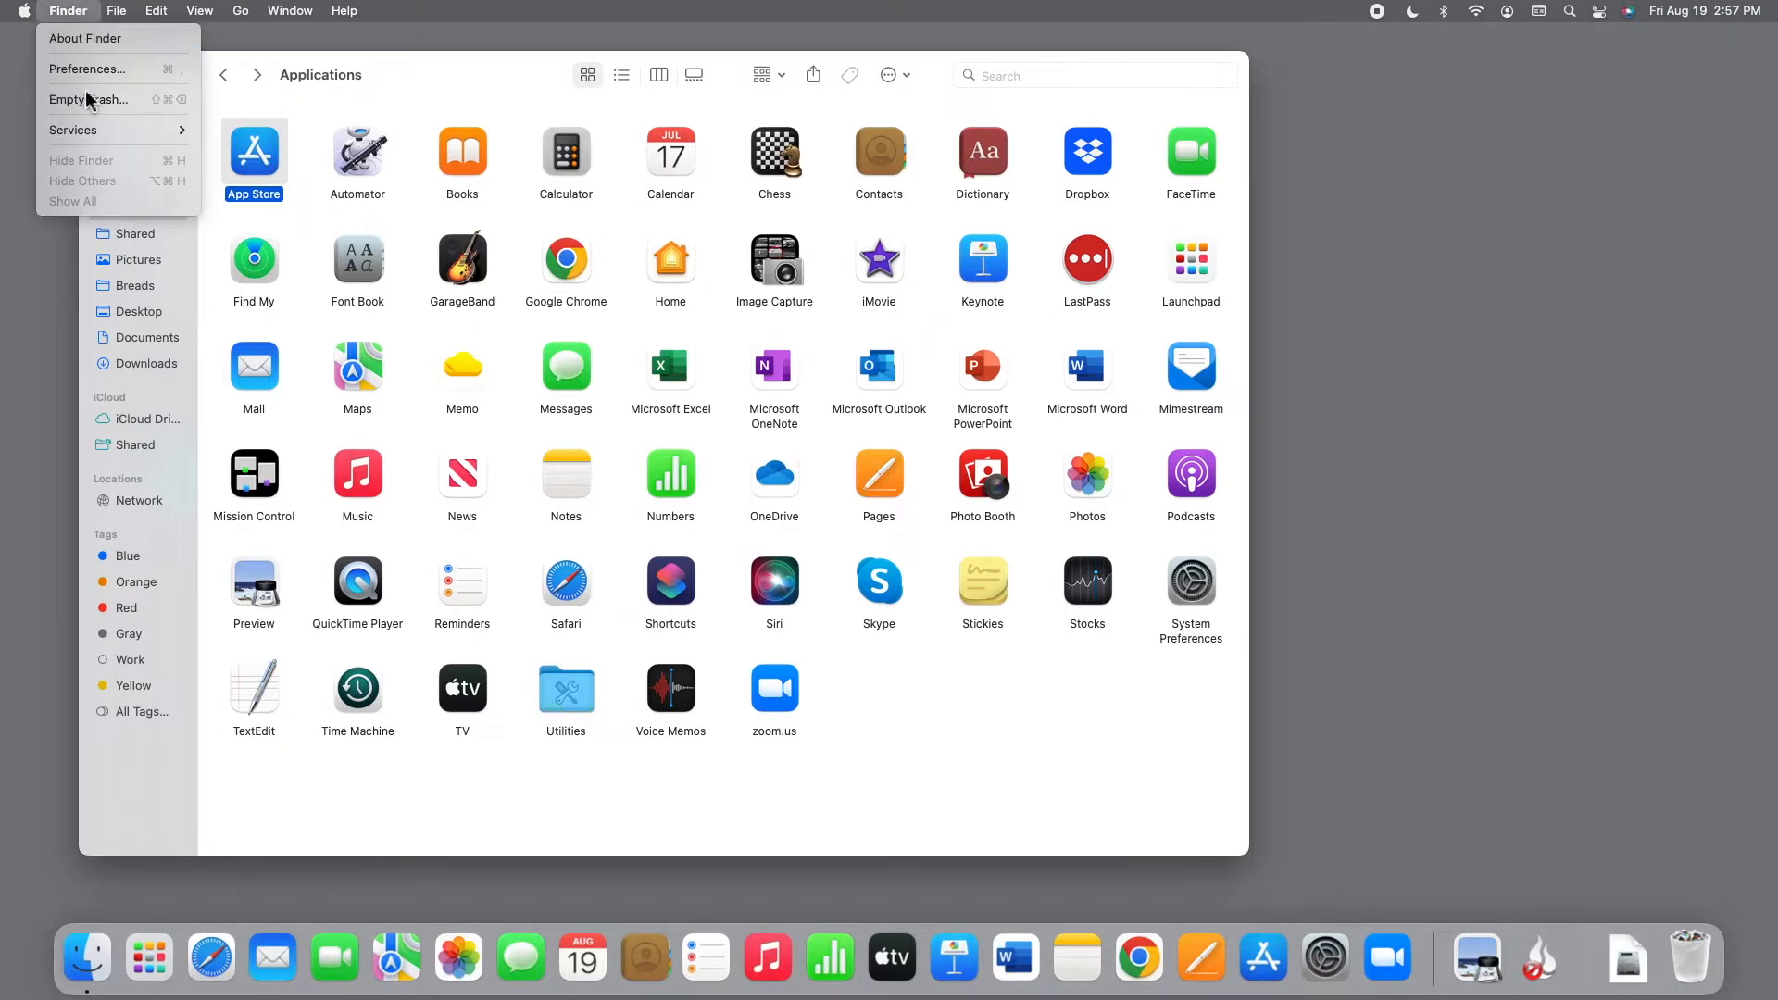
mouse_move(89, 100)
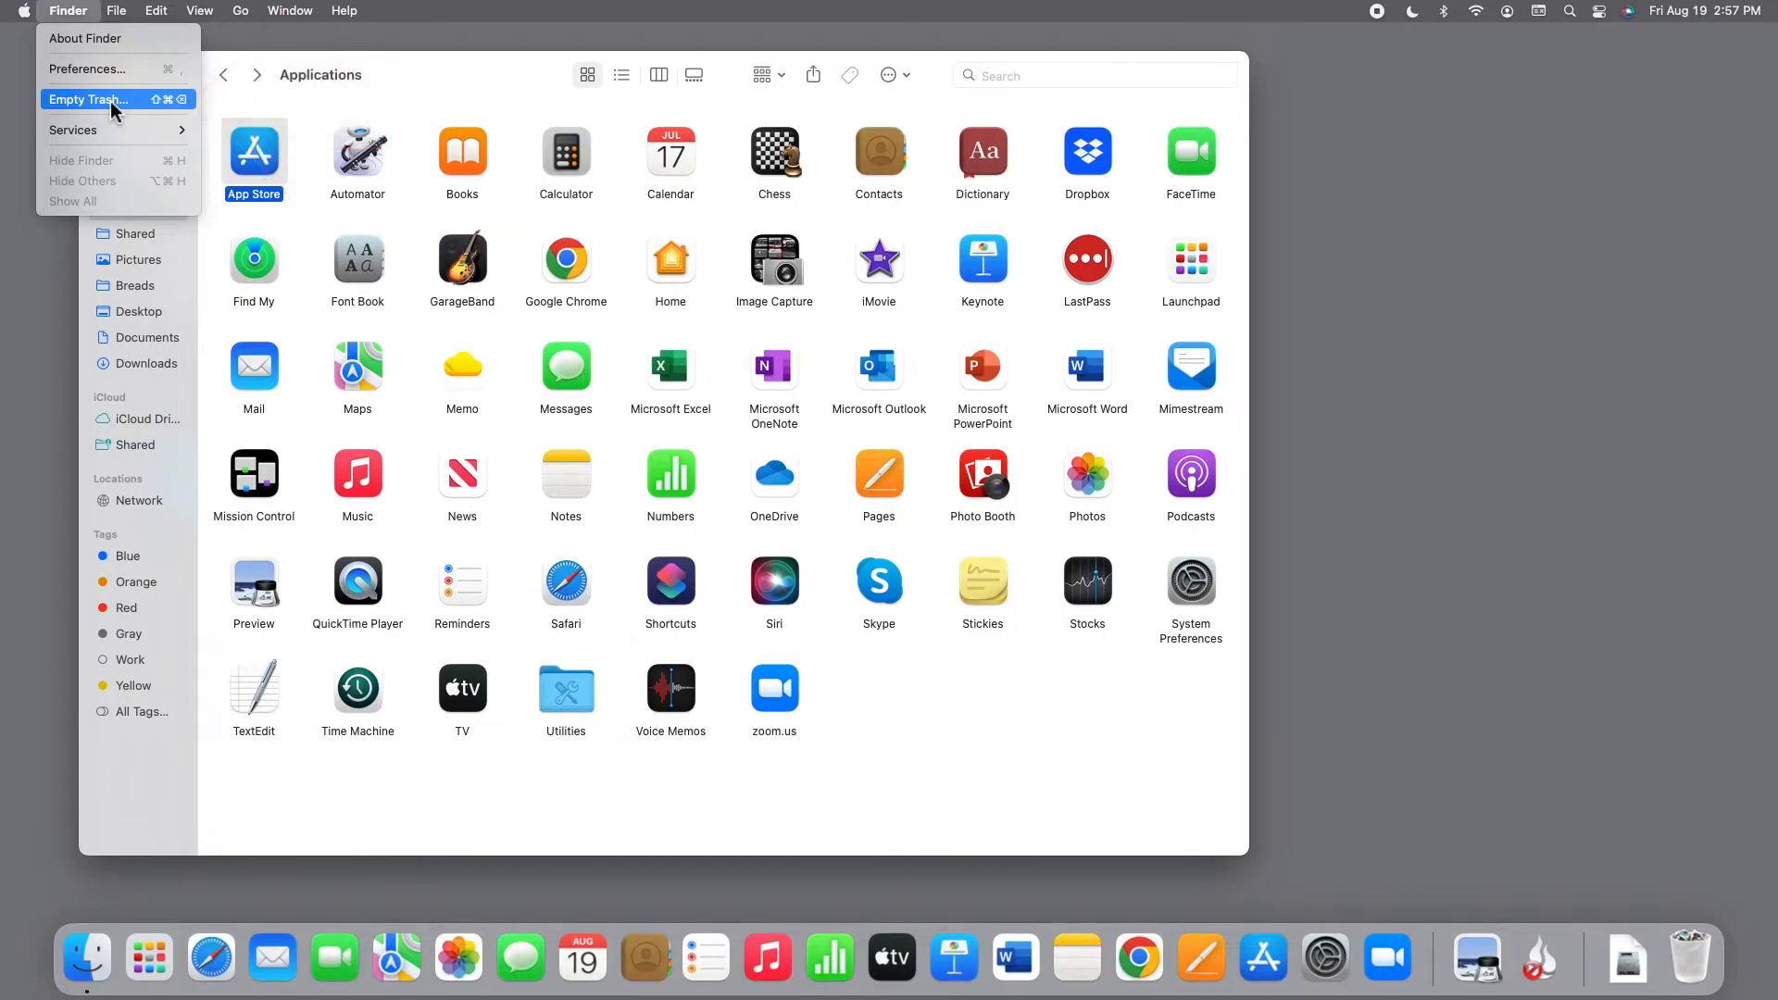
click(87, 100)
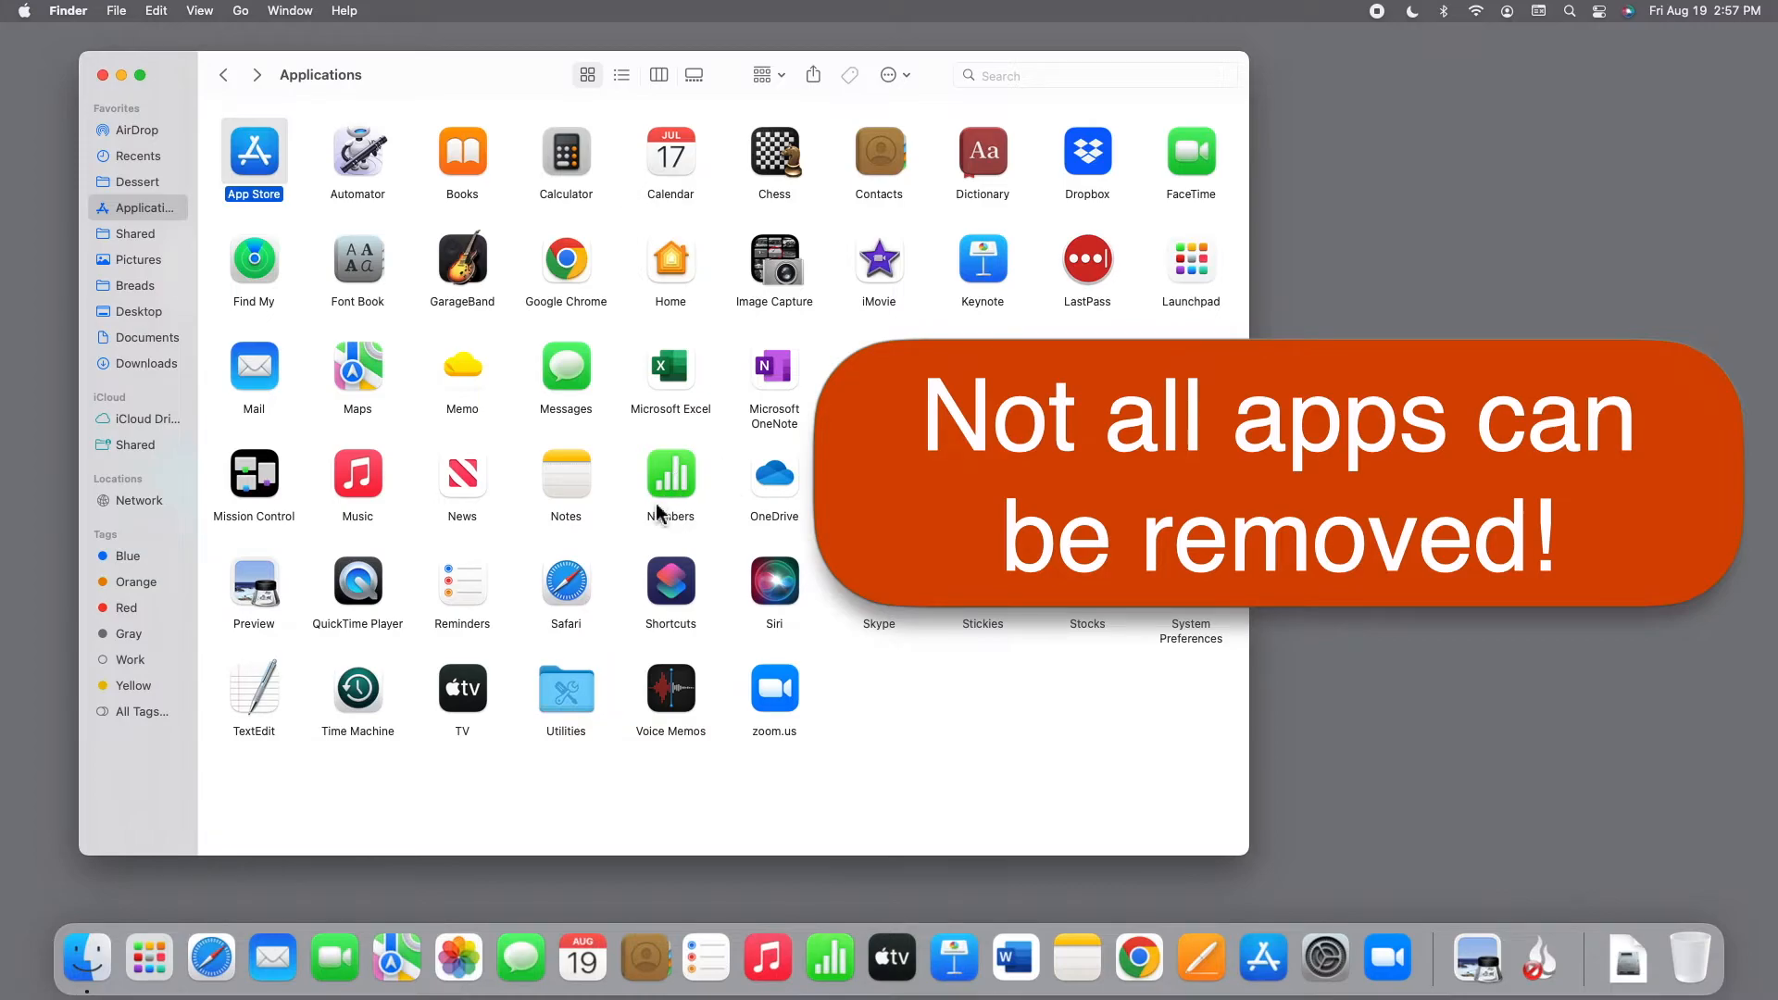
mouse_move(249, 582)
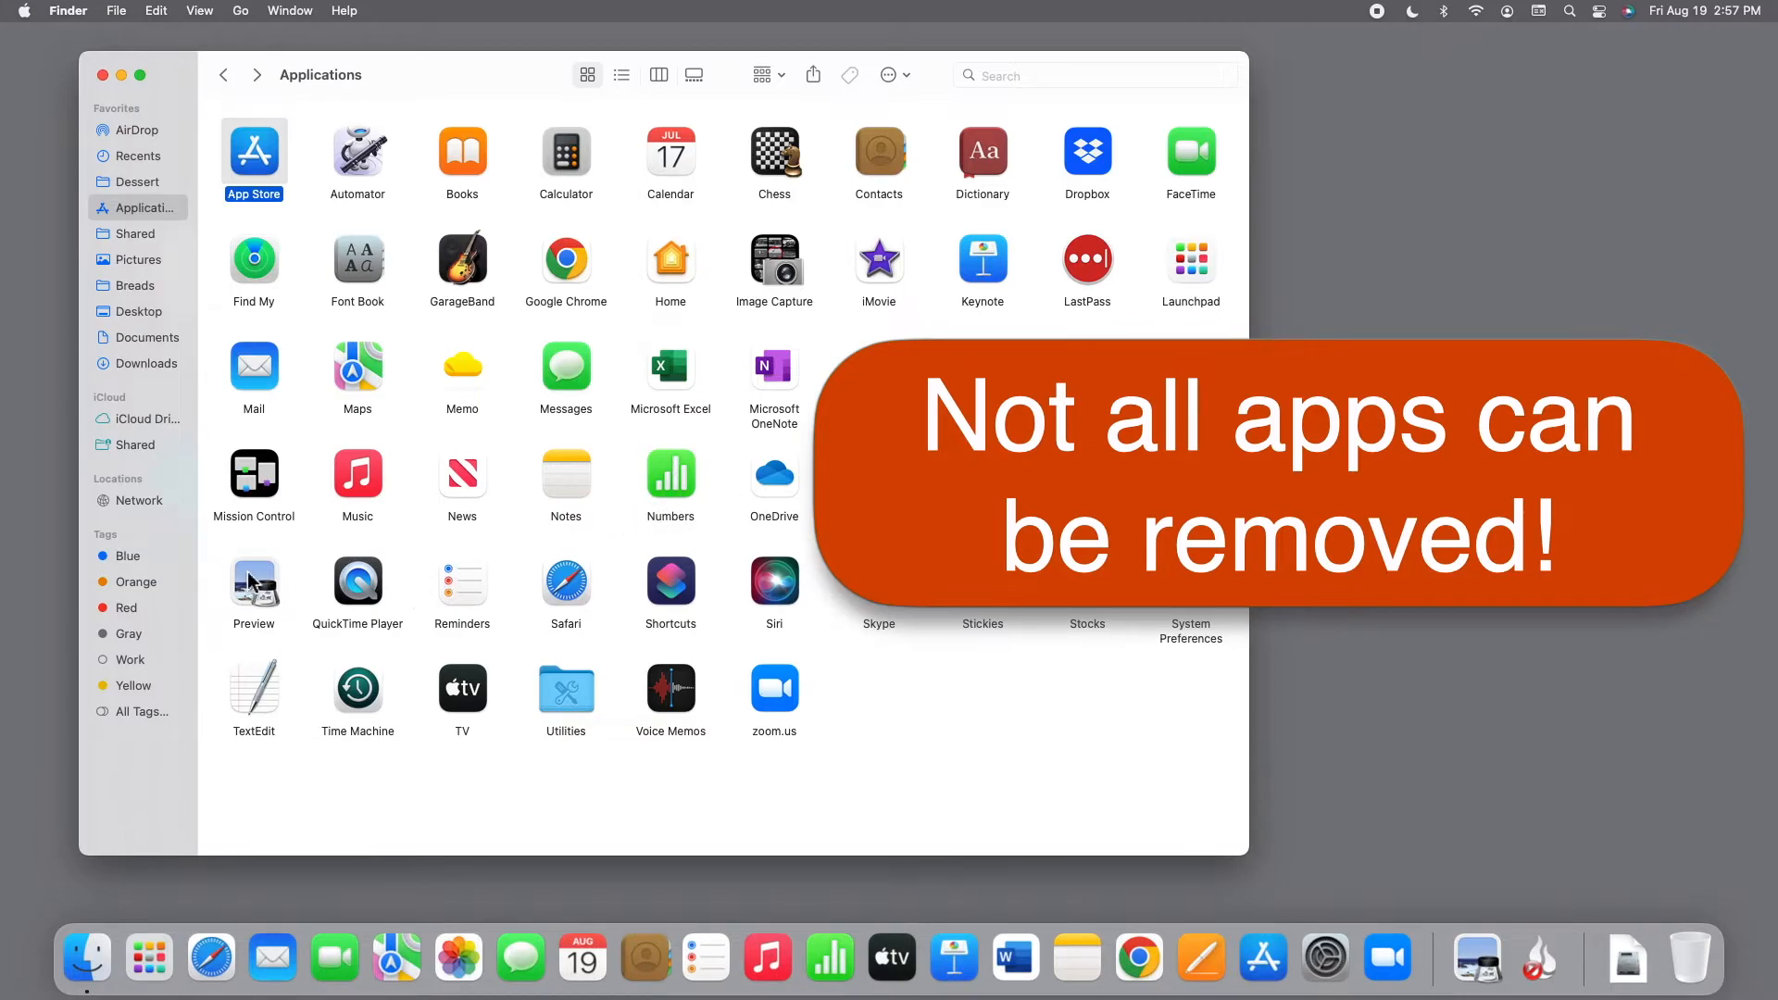
right_click(253, 581)
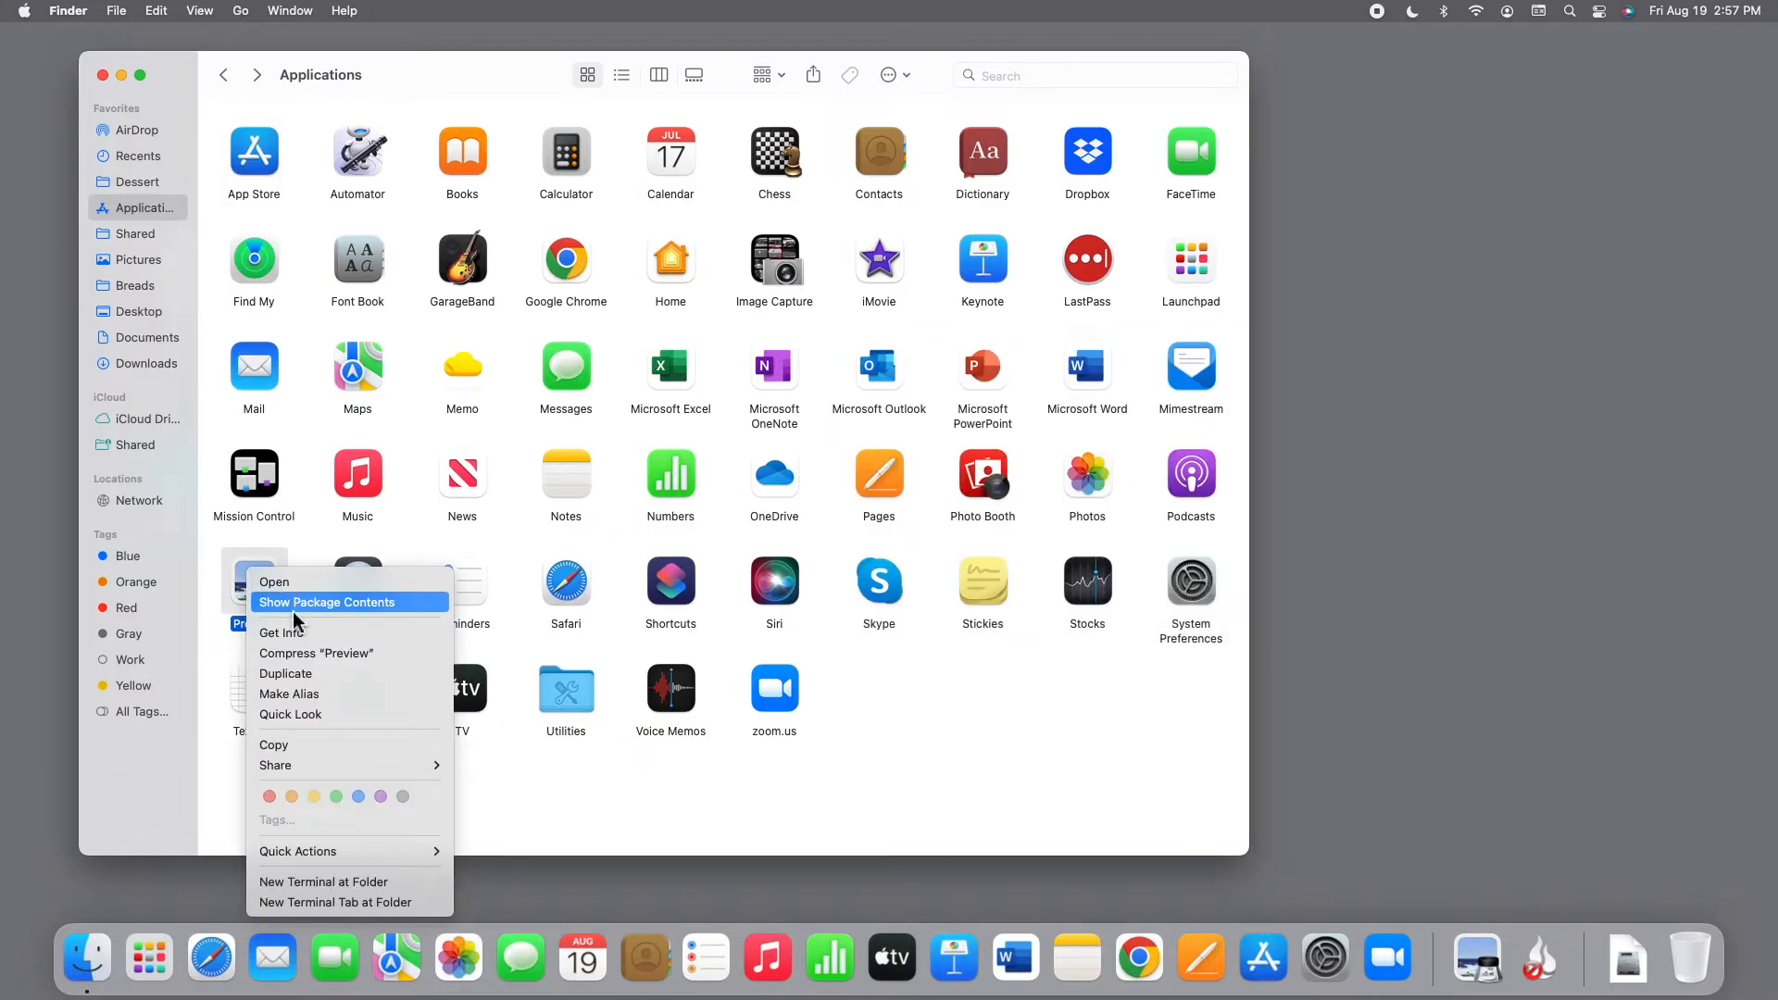
mouse_move(282, 719)
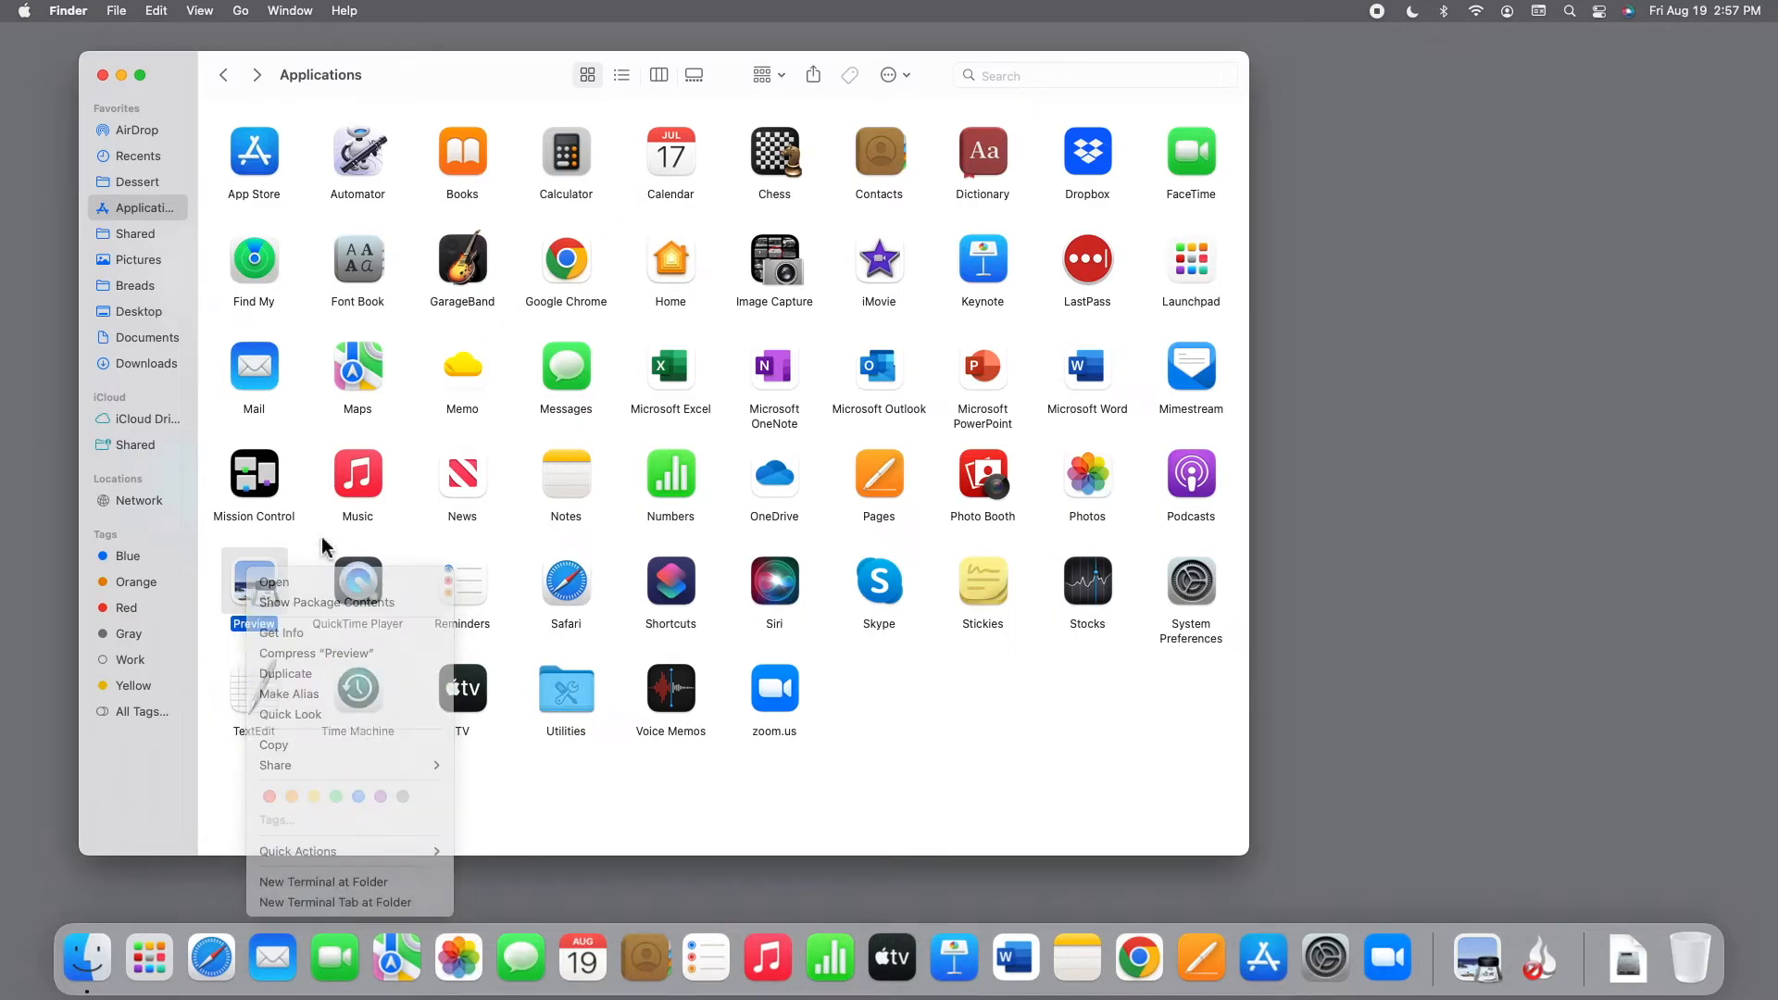
click(890, 75)
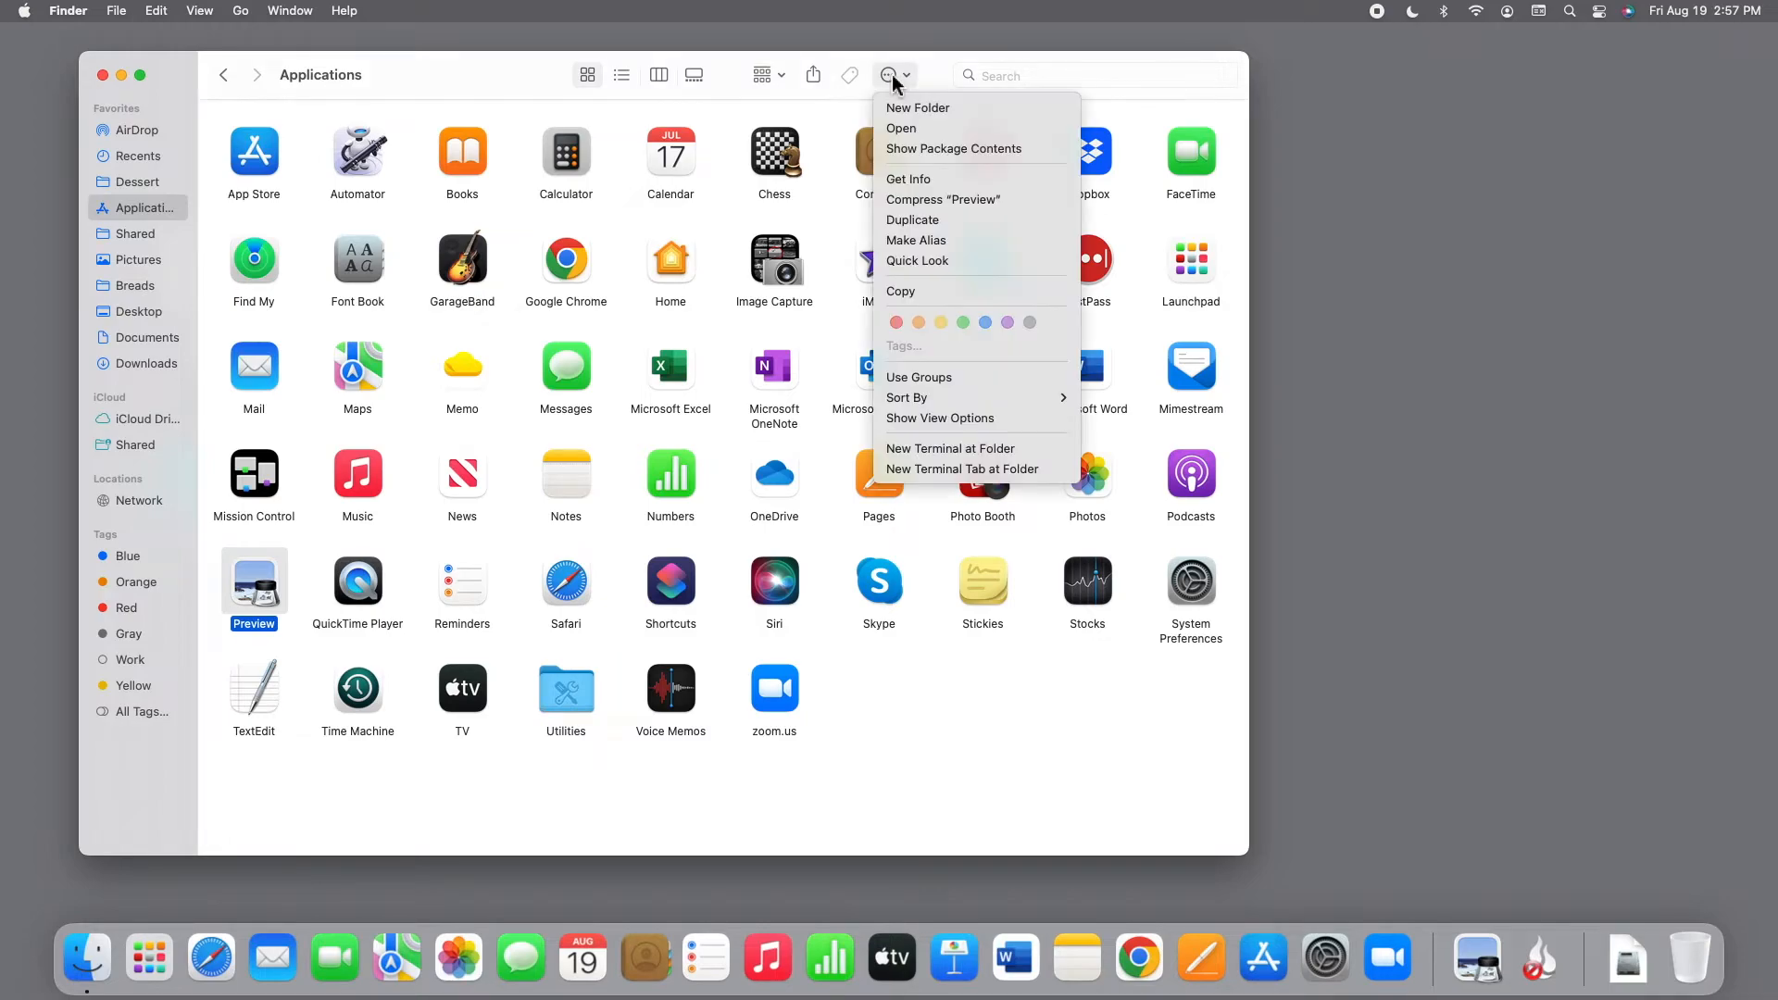
mouse_move(954, 148)
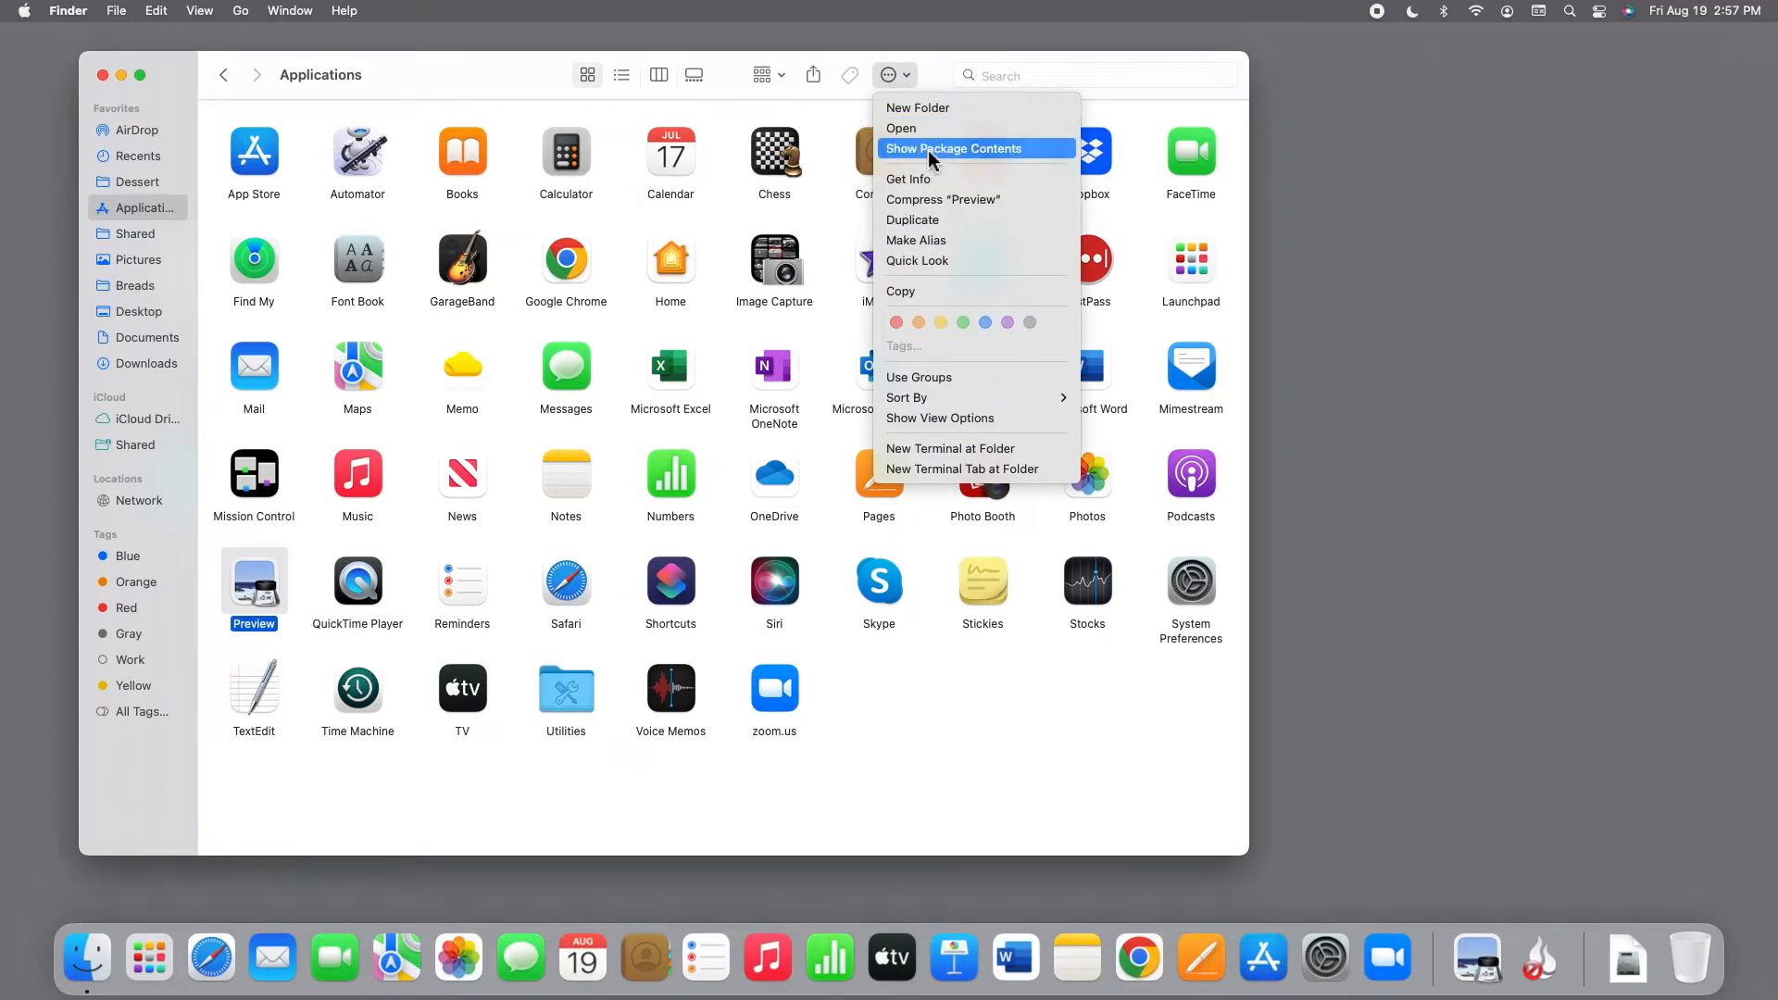